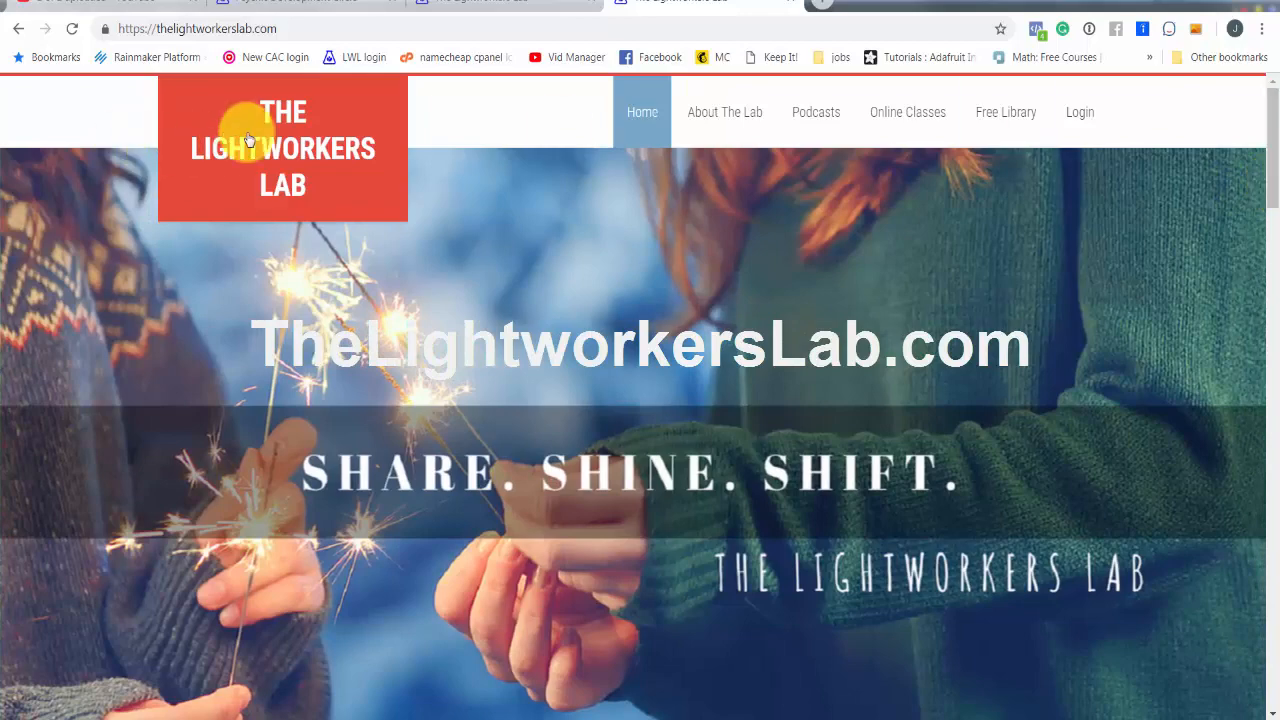
pyautogui.moveTo(436, 198)
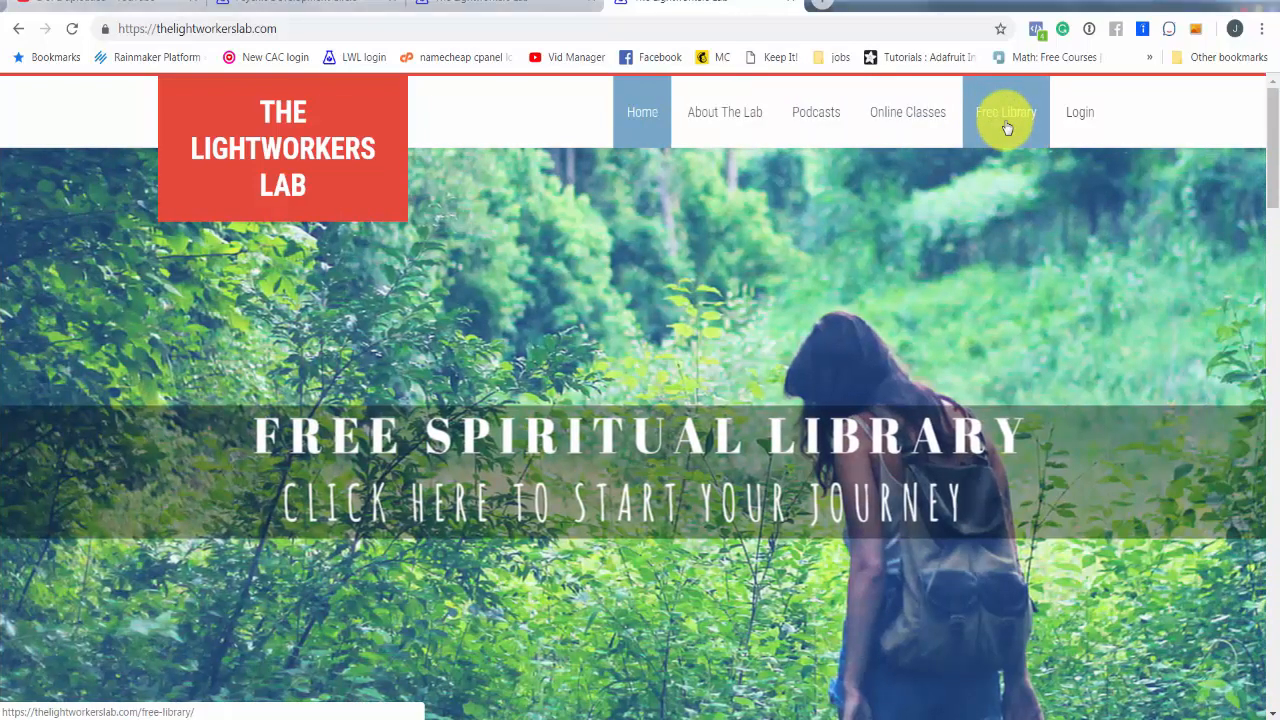
# Go to the Free Library page from the top navigation bar.
pyautogui.click(1006, 112)
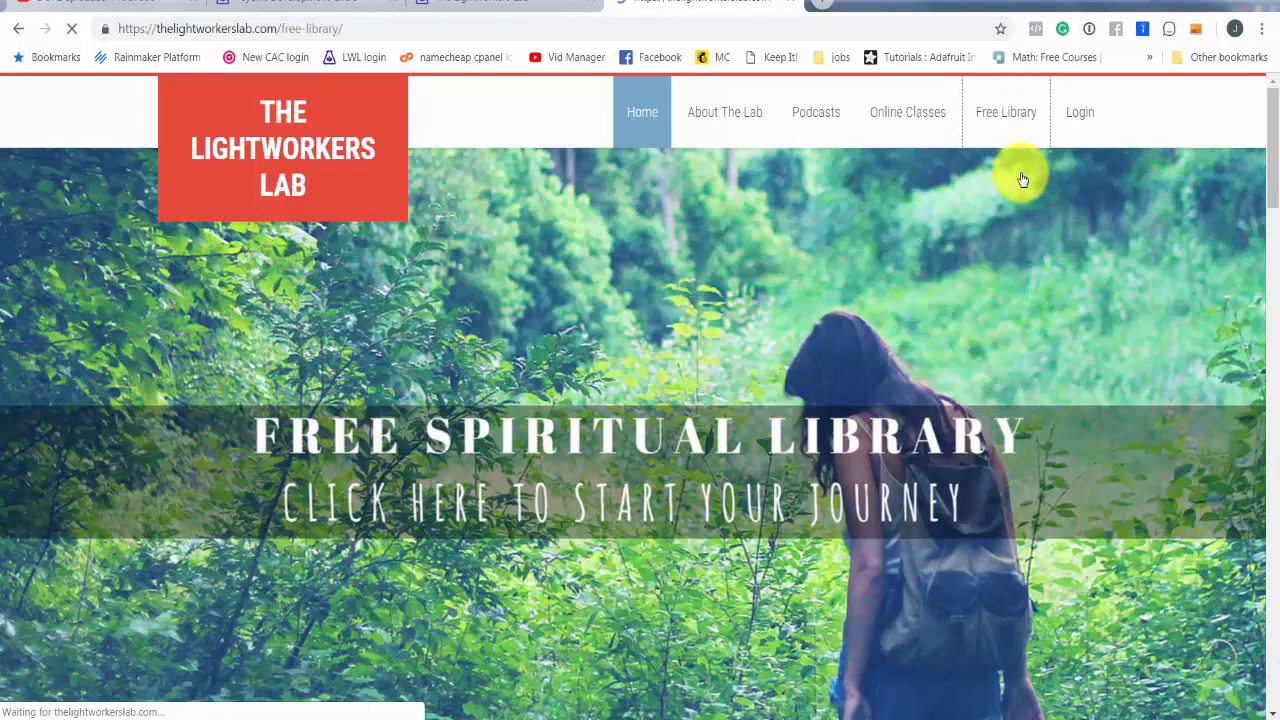
# Load the Free Member Content Library and browse its 'Classes Alphabetically' list of classes and teachers.
pyautogui.click(1006, 112)
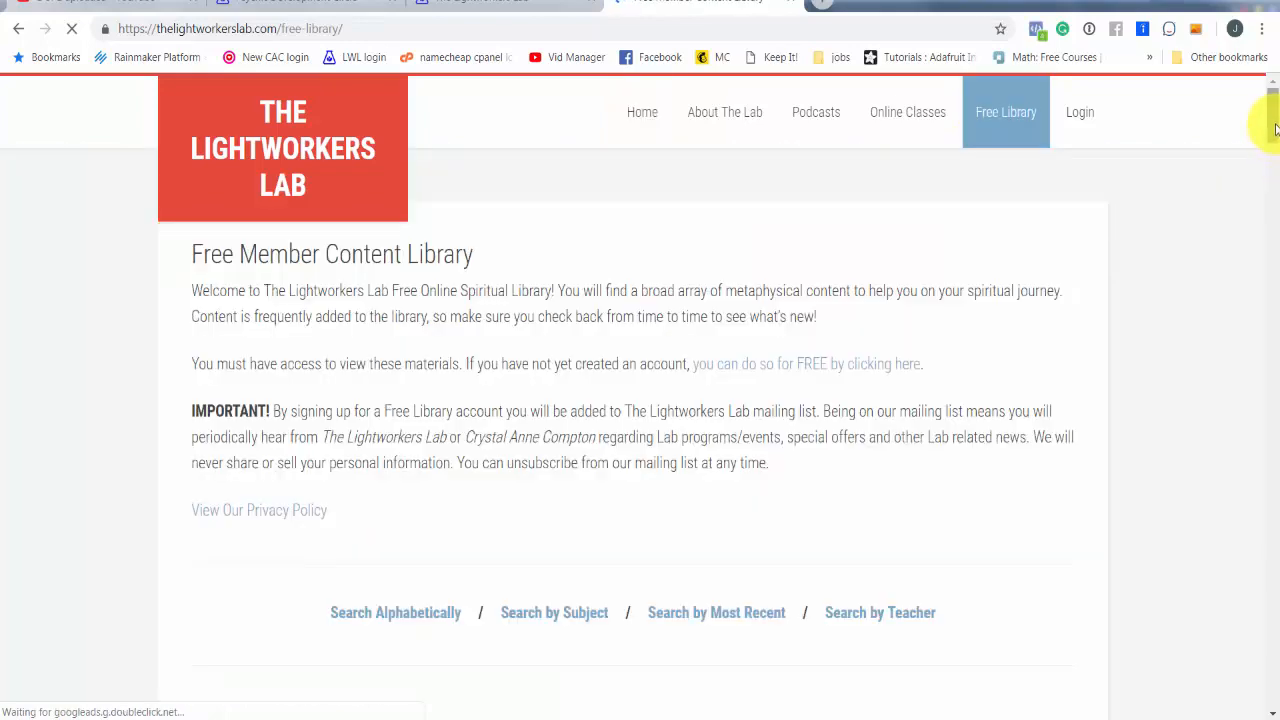
pyautogui.scroll(-3)
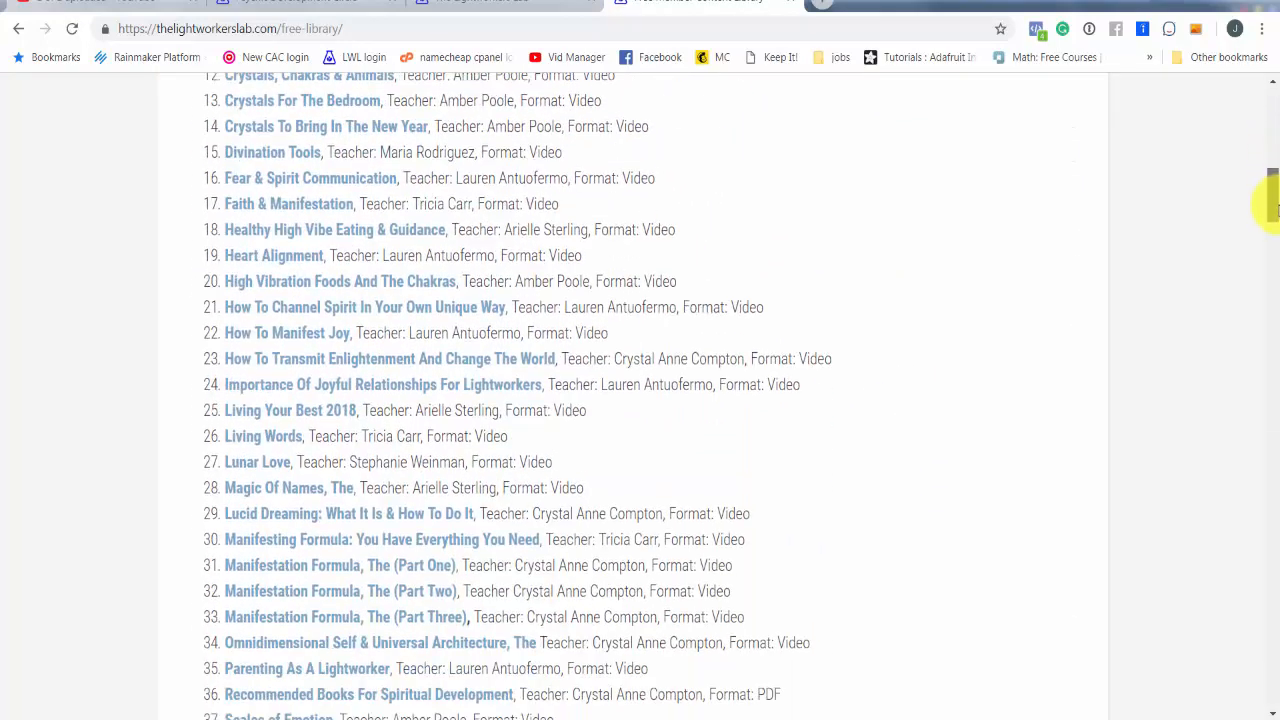
pyautogui.scroll(3)
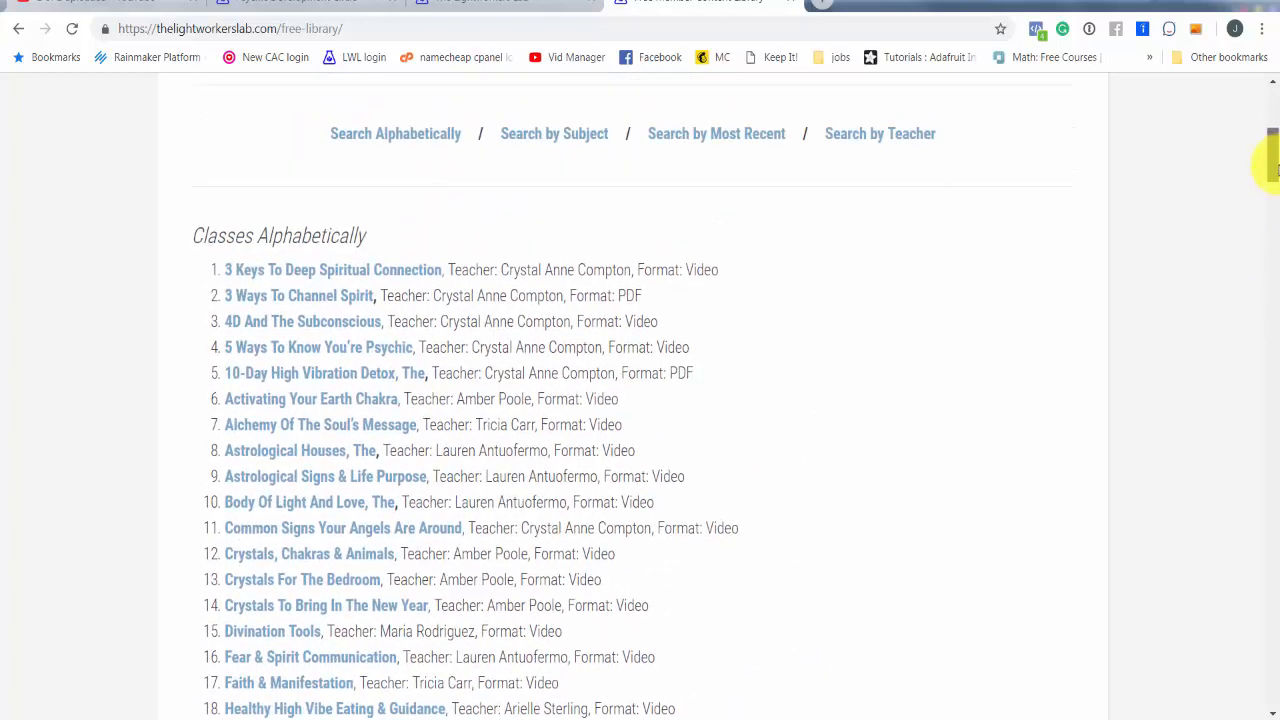
pyautogui.scroll(-3)
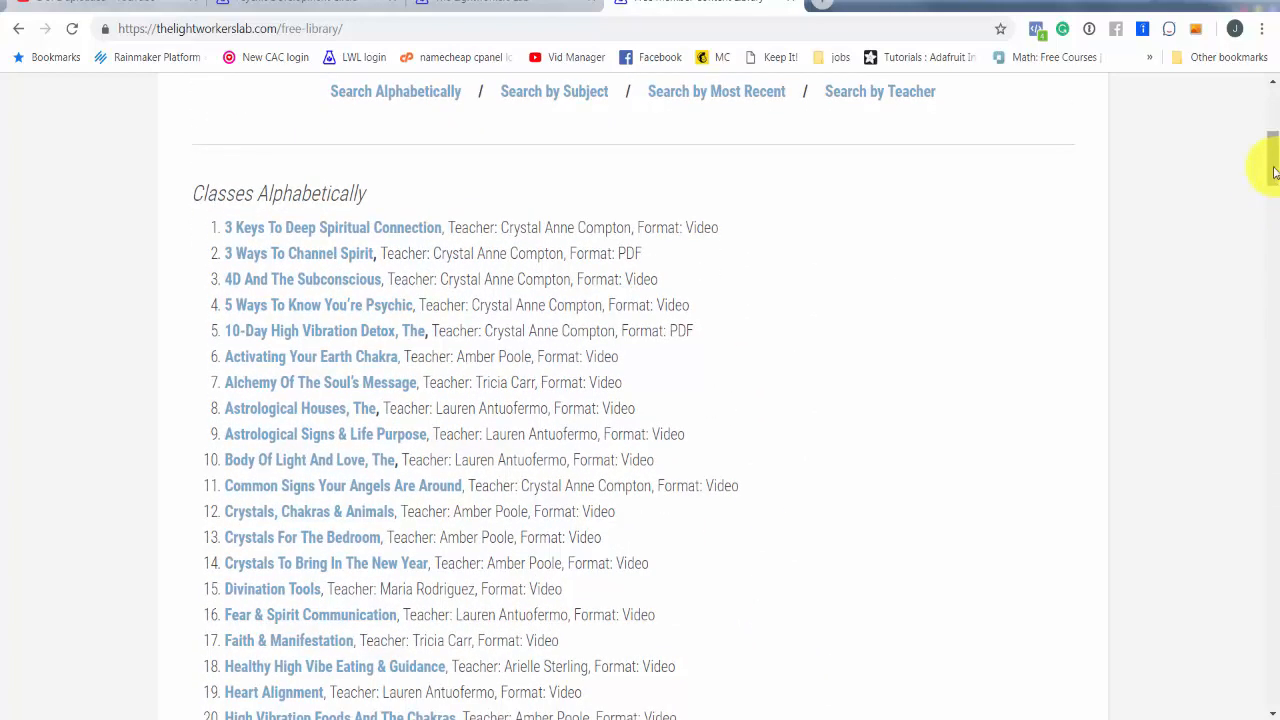
pyautogui.scroll(-3)
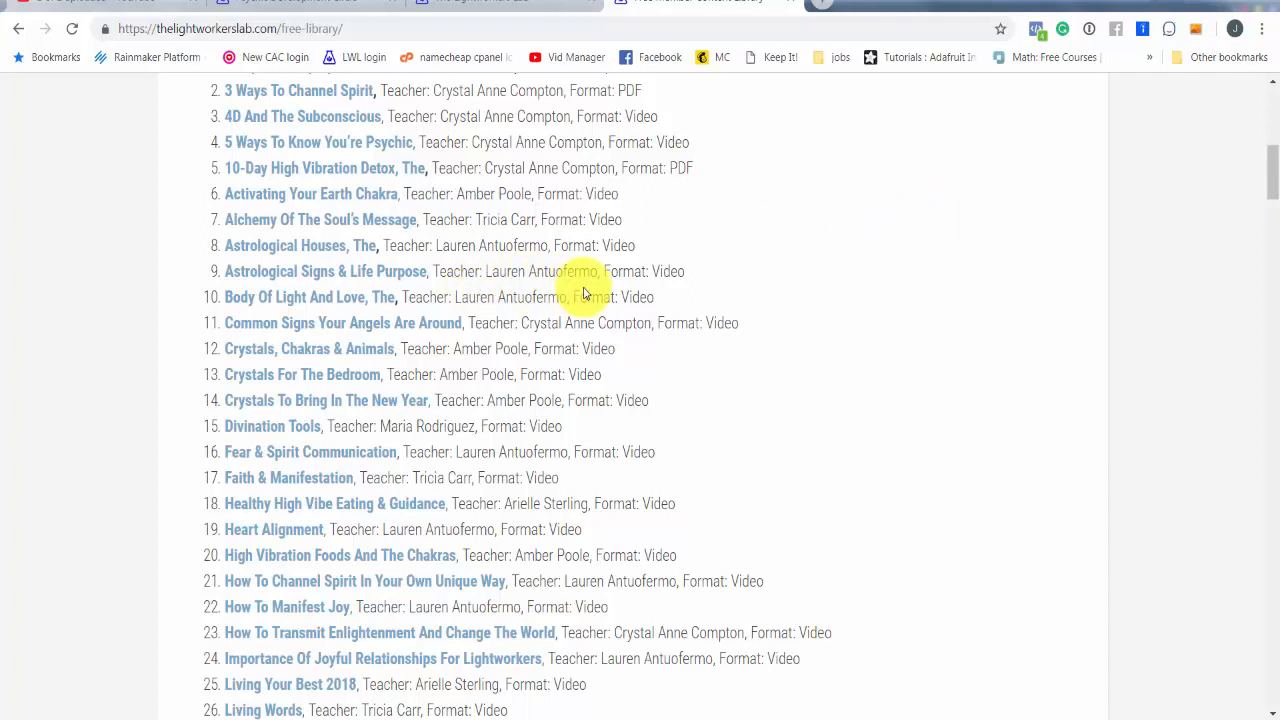
pyautogui.moveTo(752, 276)
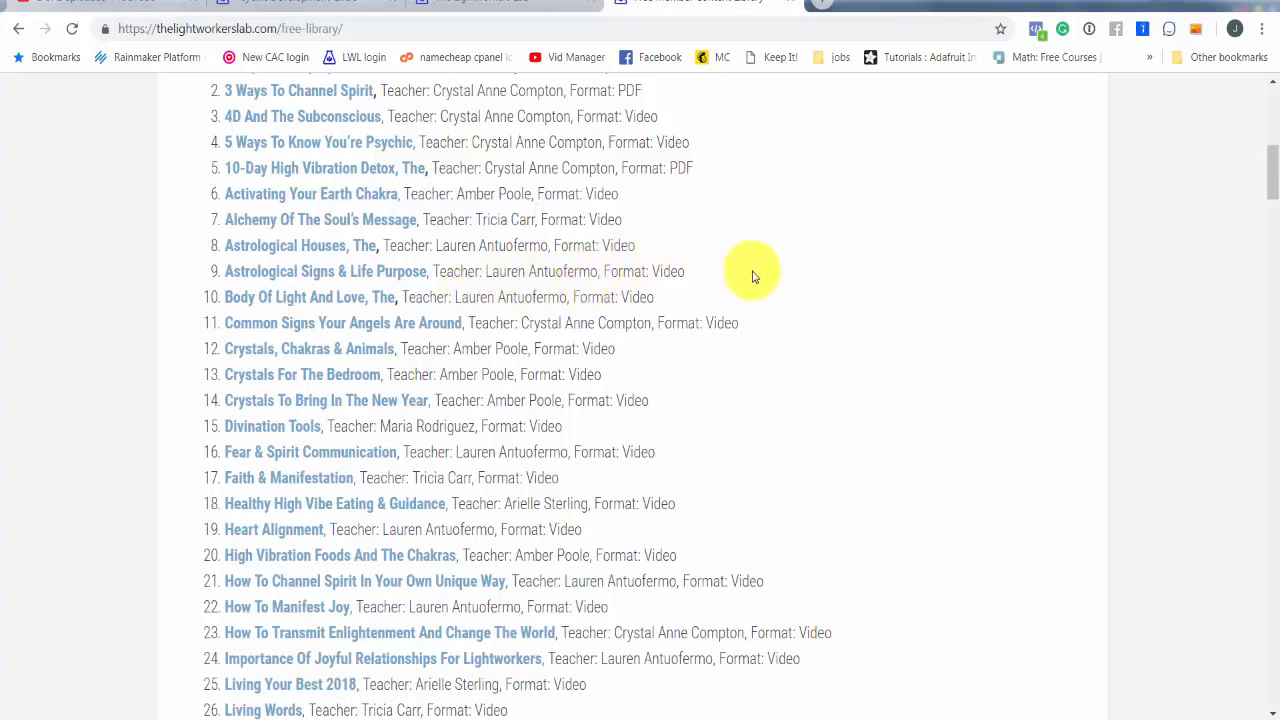
pyautogui.moveTo(740, 288)
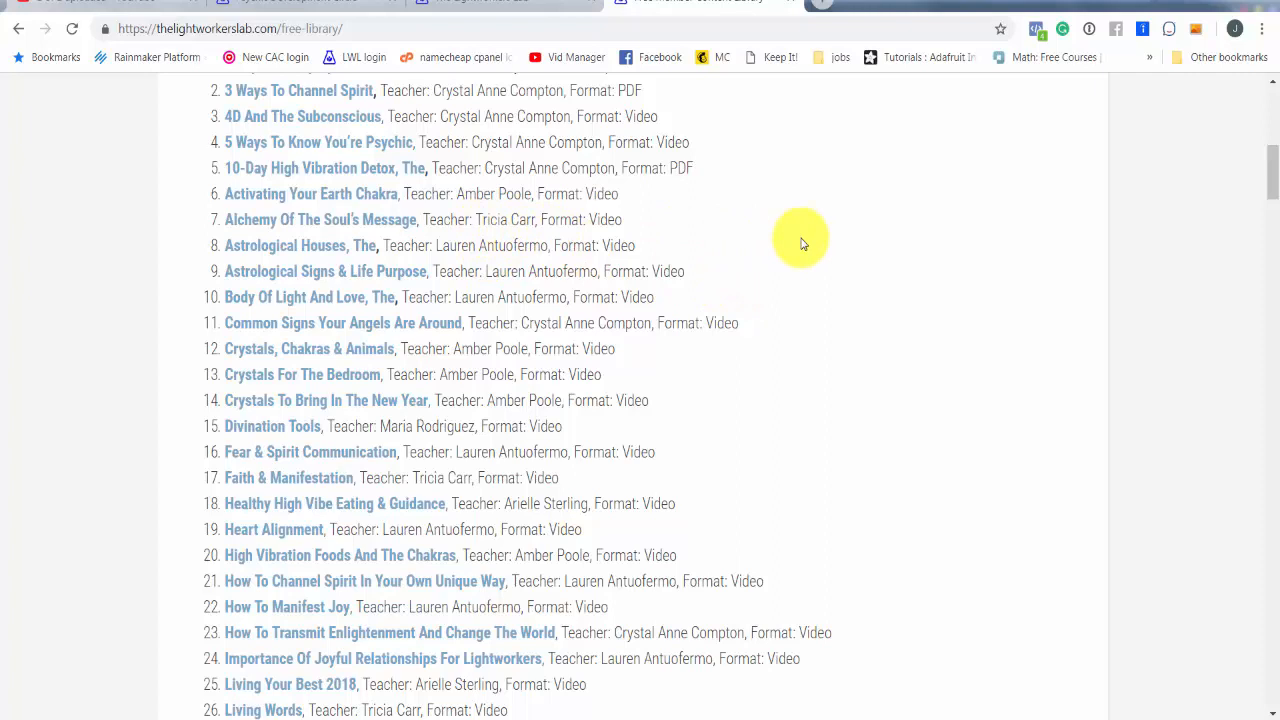
pyautogui.moveTo(884, 276)
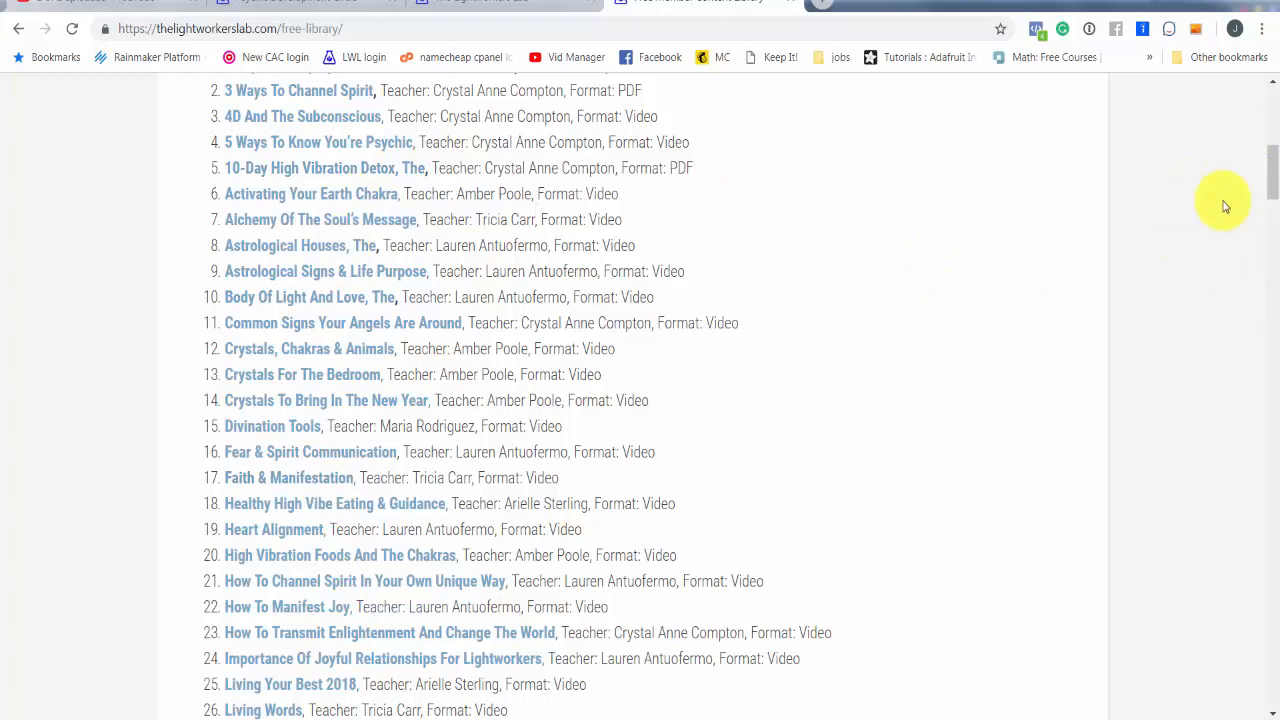
pyautogui.scroll(-3)
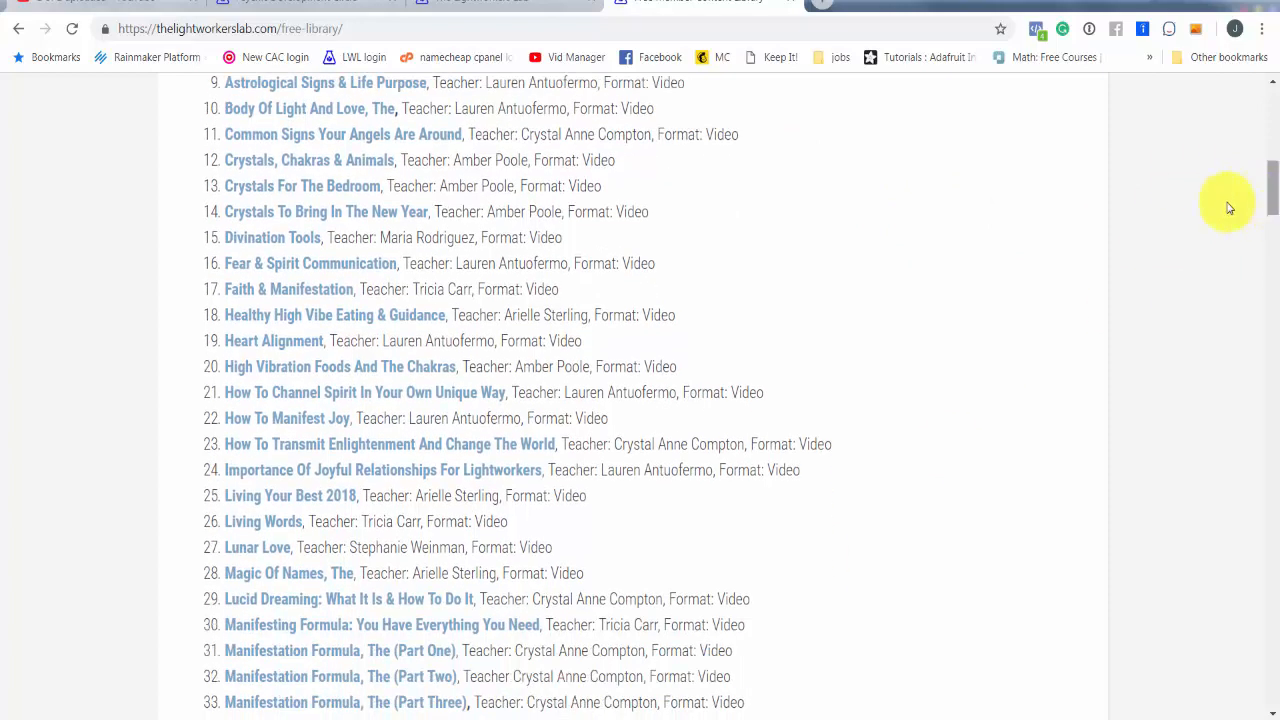
pyautogui.moveTo(632, 318)
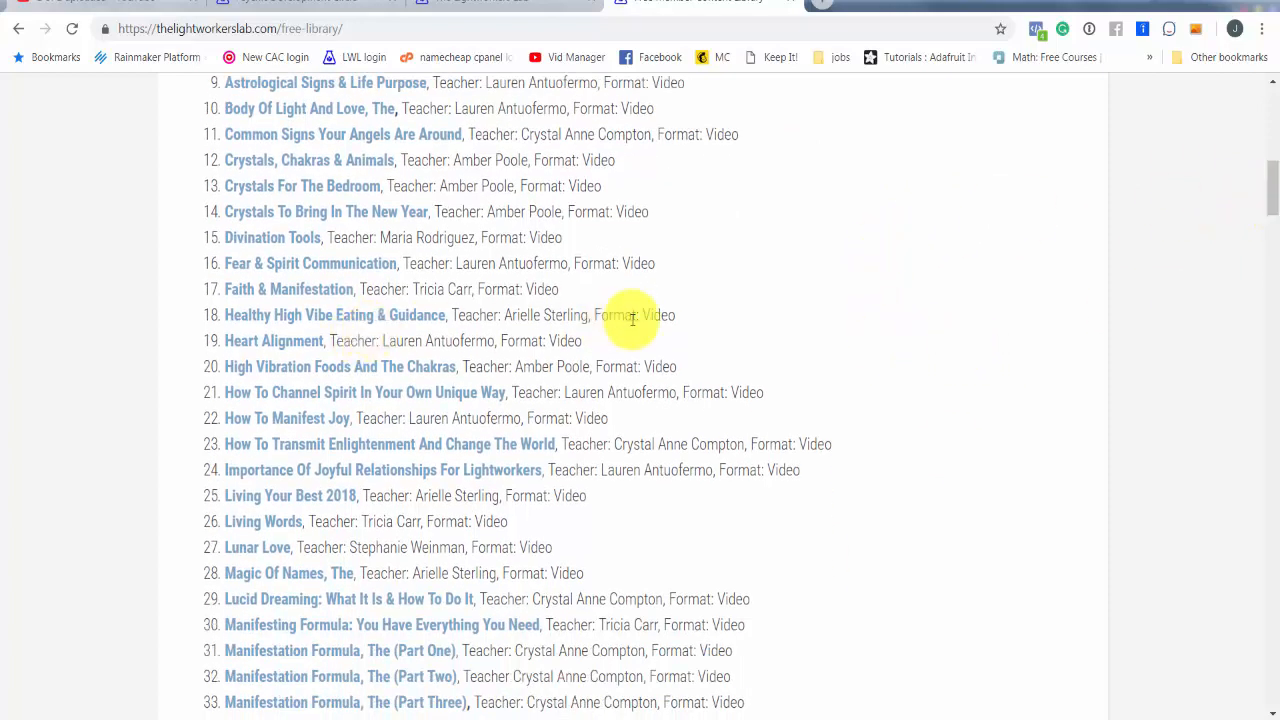
pyautogui.moveTo(484, 198)
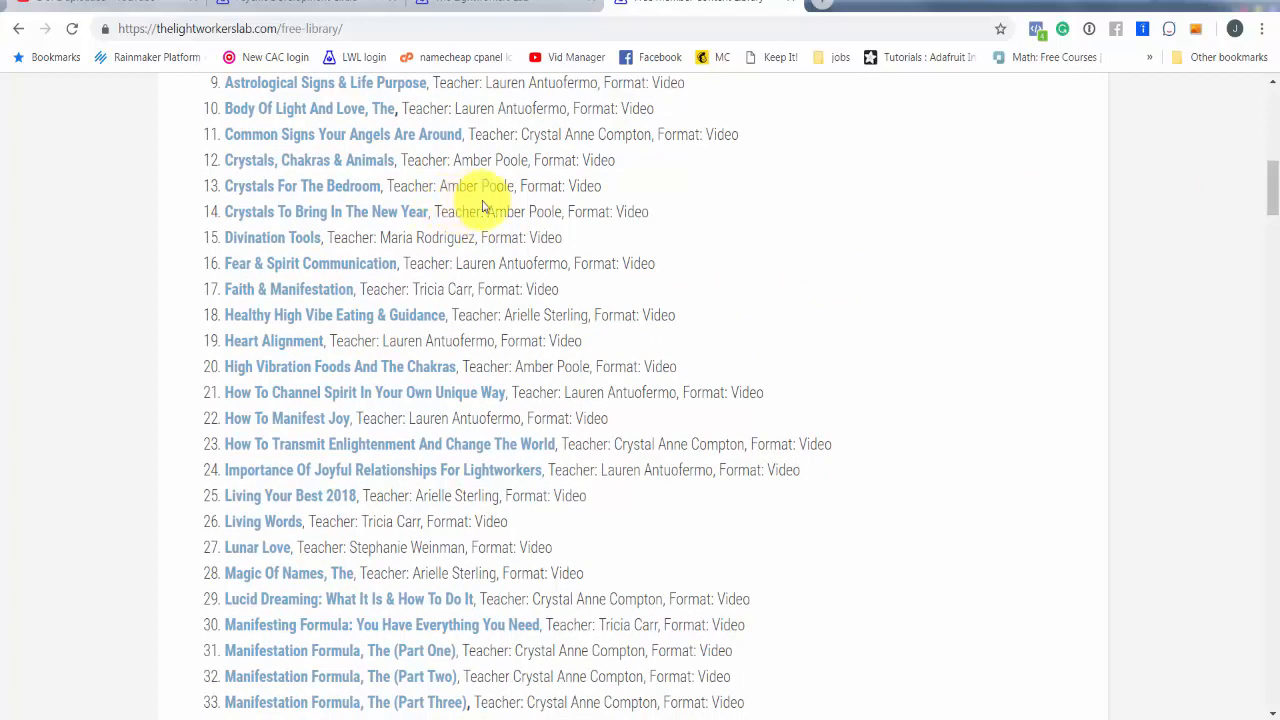
pyautogui.moveTo(1272, 196)
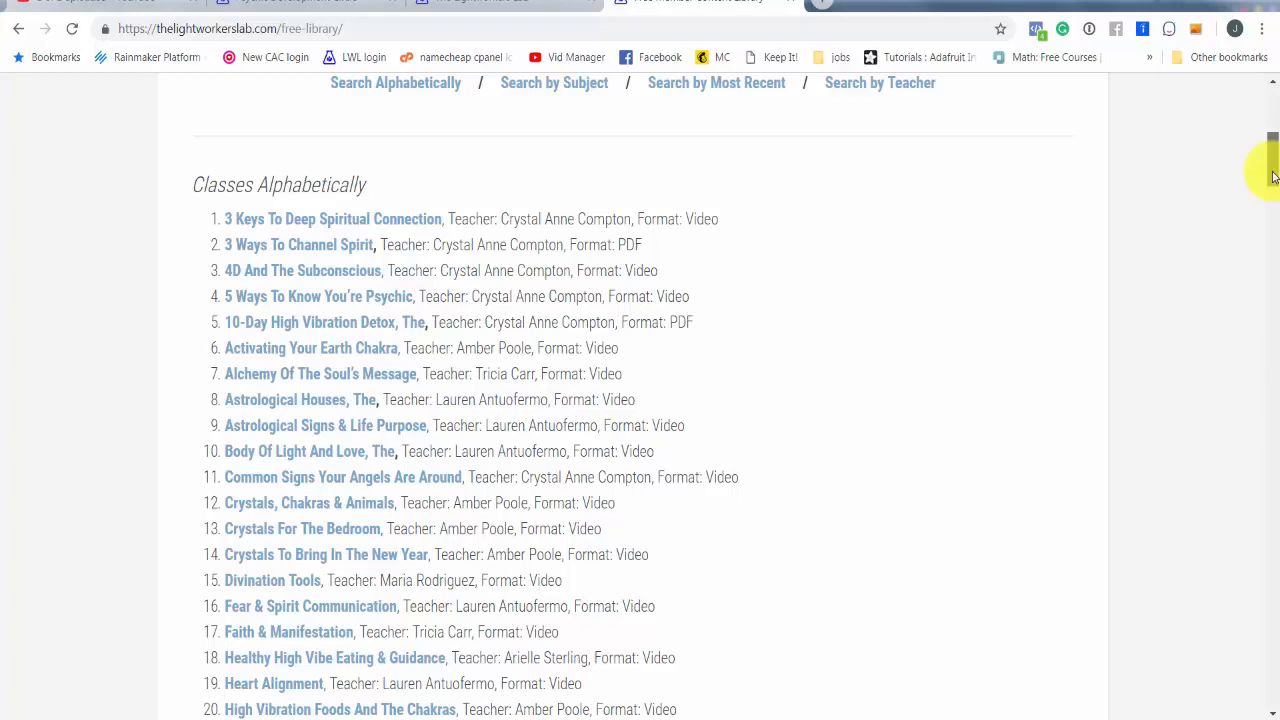
pyautogui.scroll(-3)
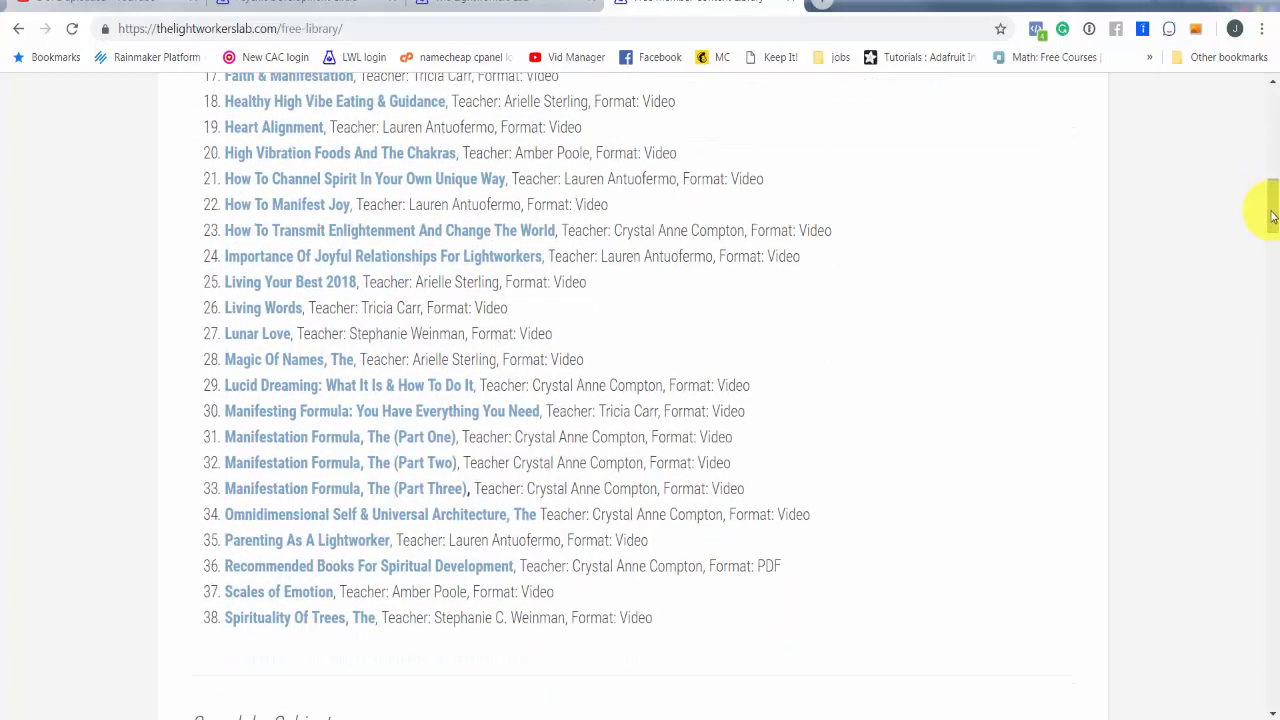
pyautogui.moveTo(1098, 164)
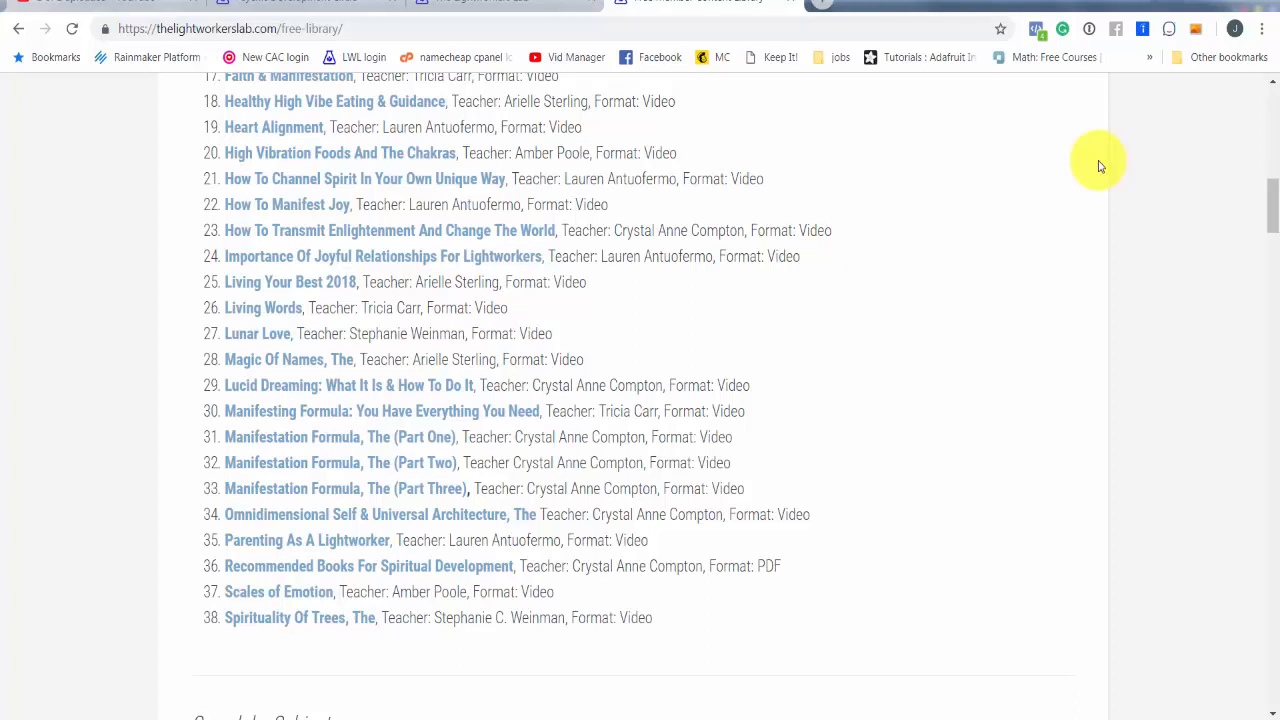
pyautogui.moveTo(1156, 56)
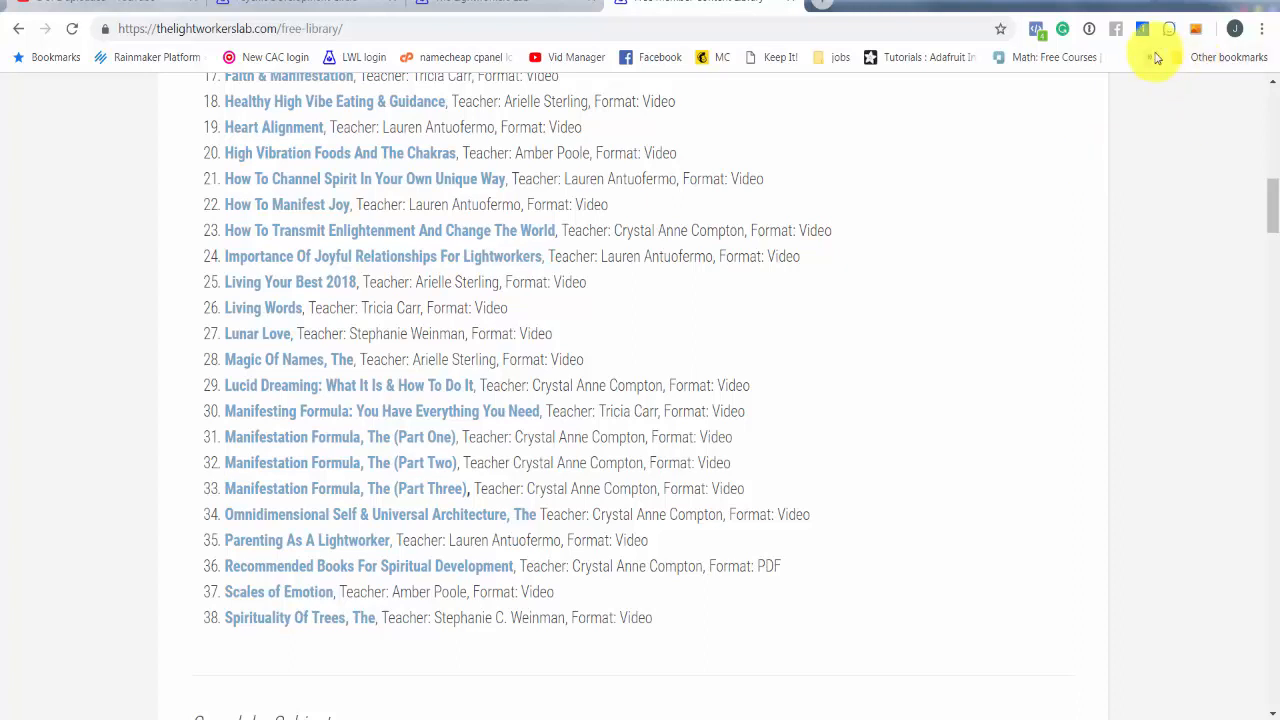
pyautogui.moveTo(1264, 228)
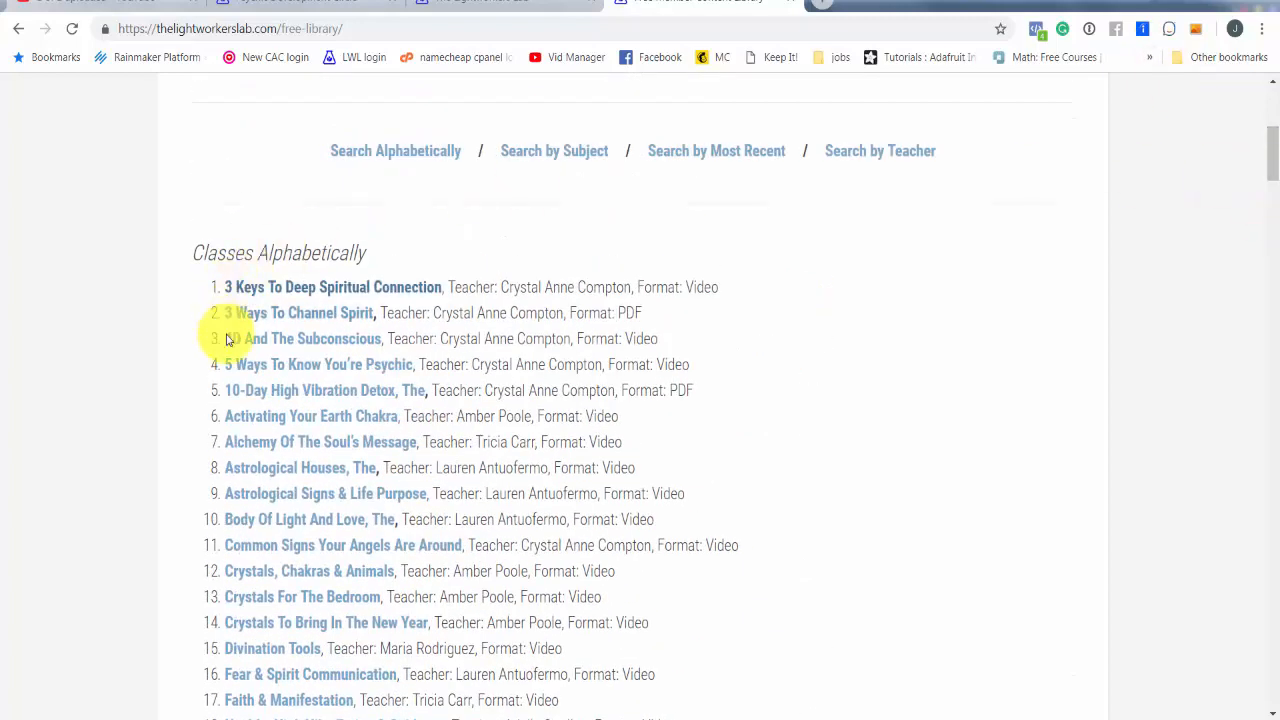
pyautogui.moveTo(436, 394)
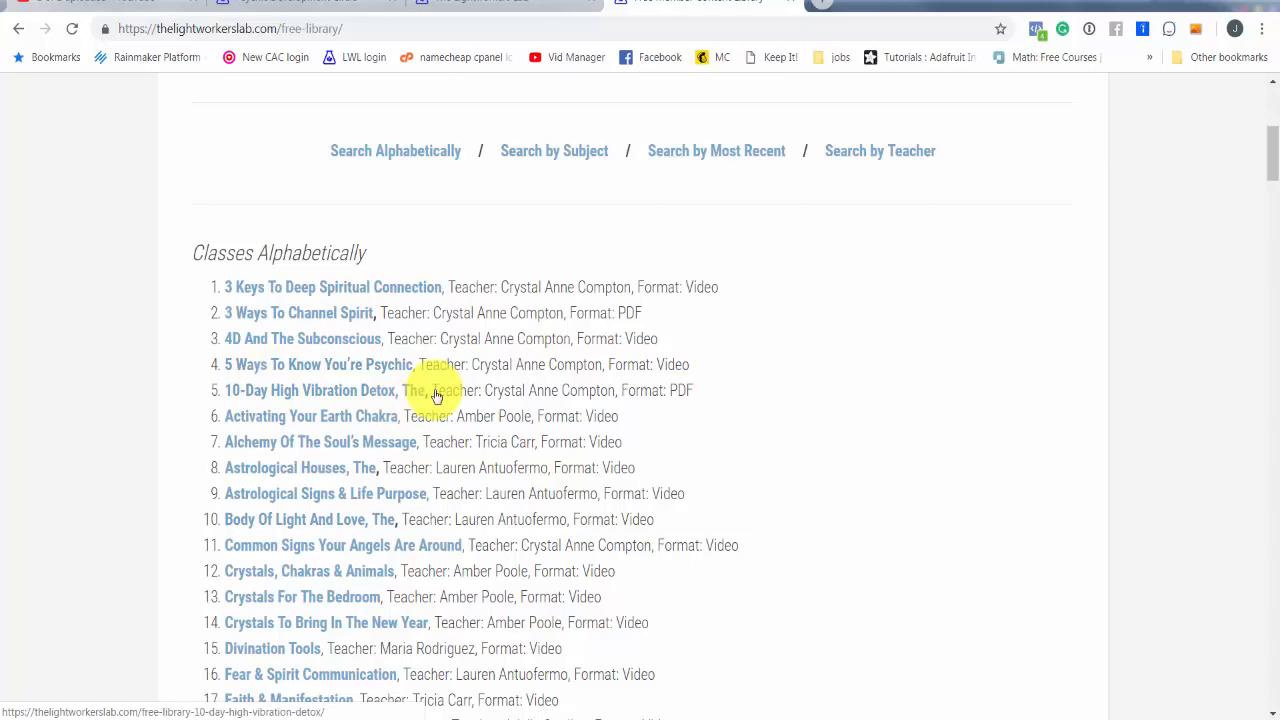
pyautogui.scroll(-3)
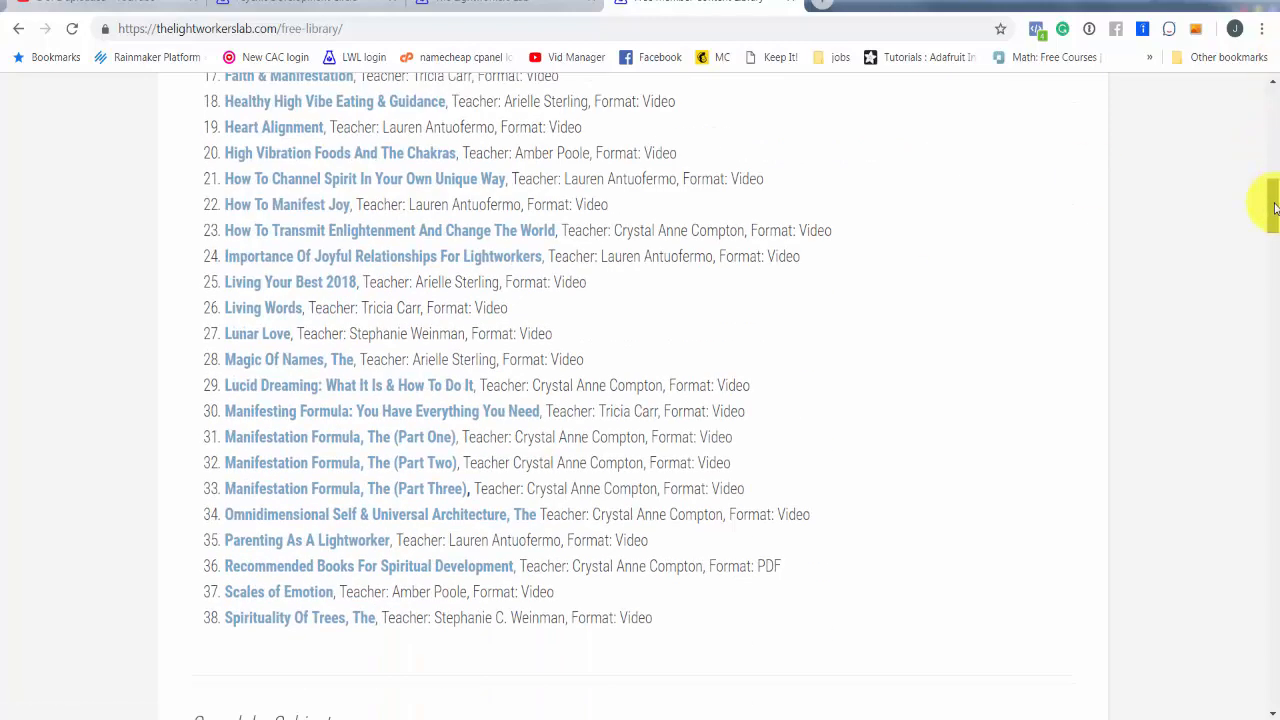
pyautogui.scroll(-3)
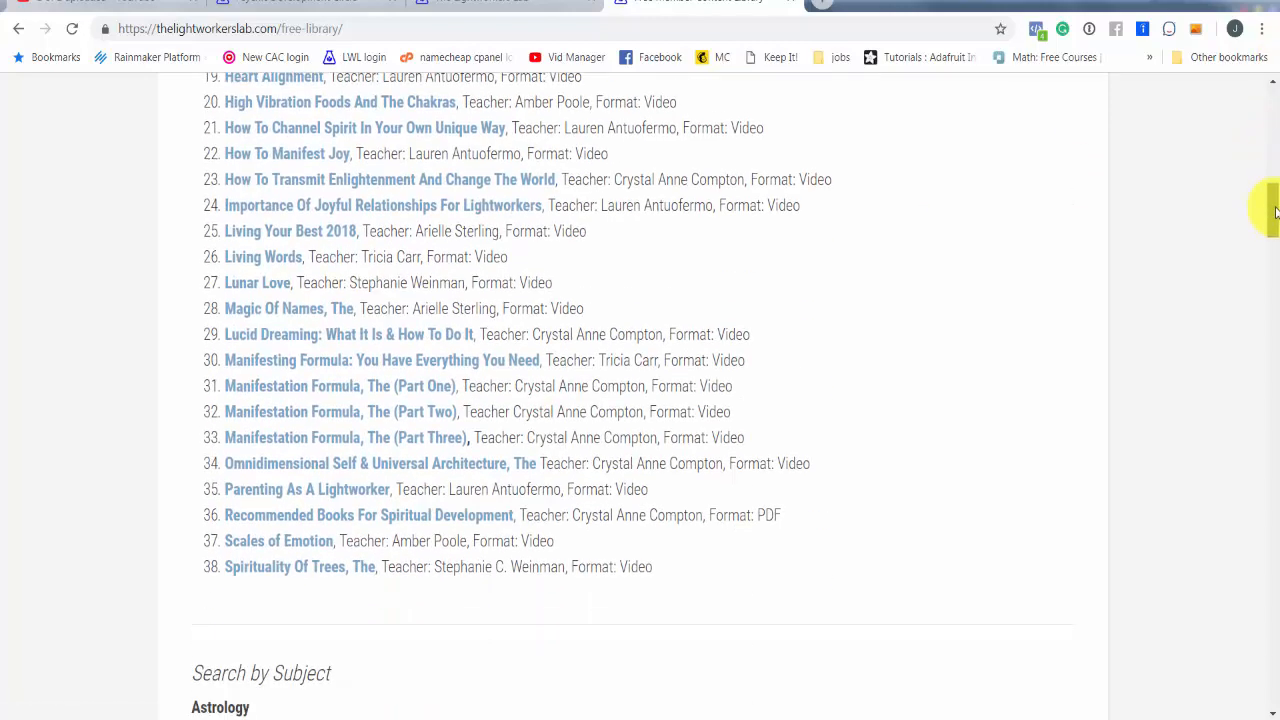
pyautogui.scroll(-3)
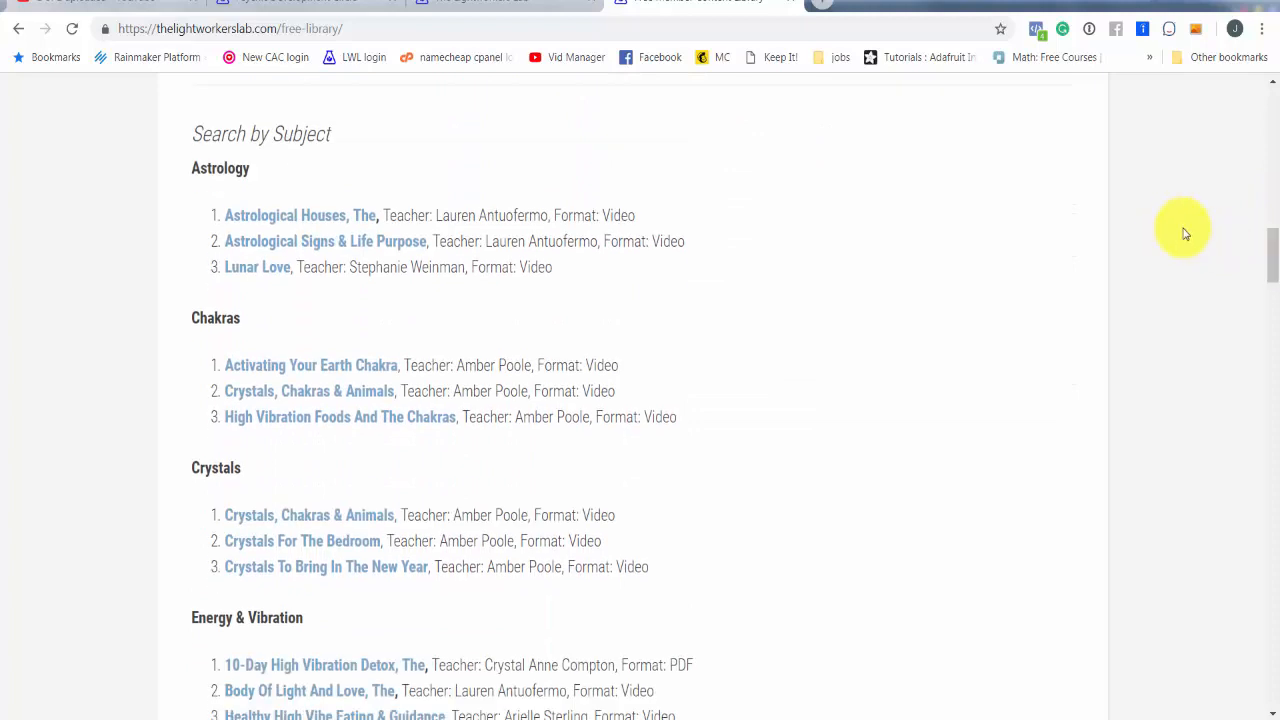
pyautogui.moveTo(228, 318)
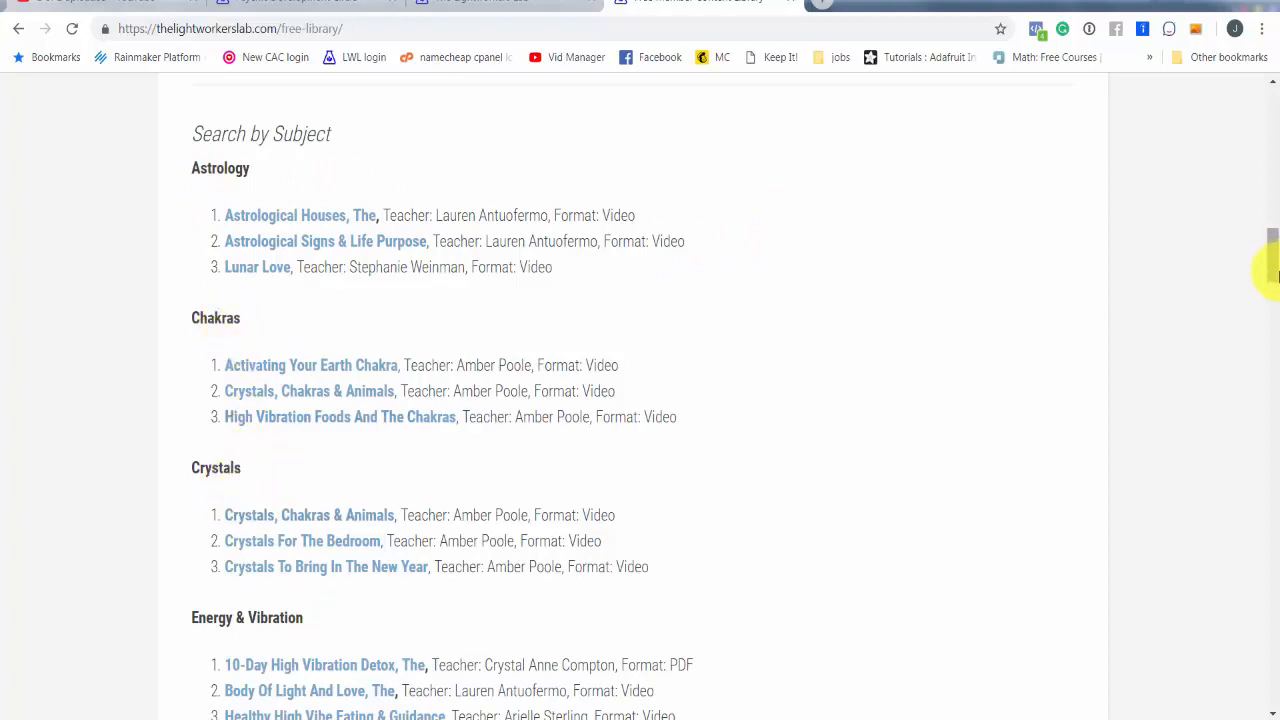
pyautogui.scroll(-3)
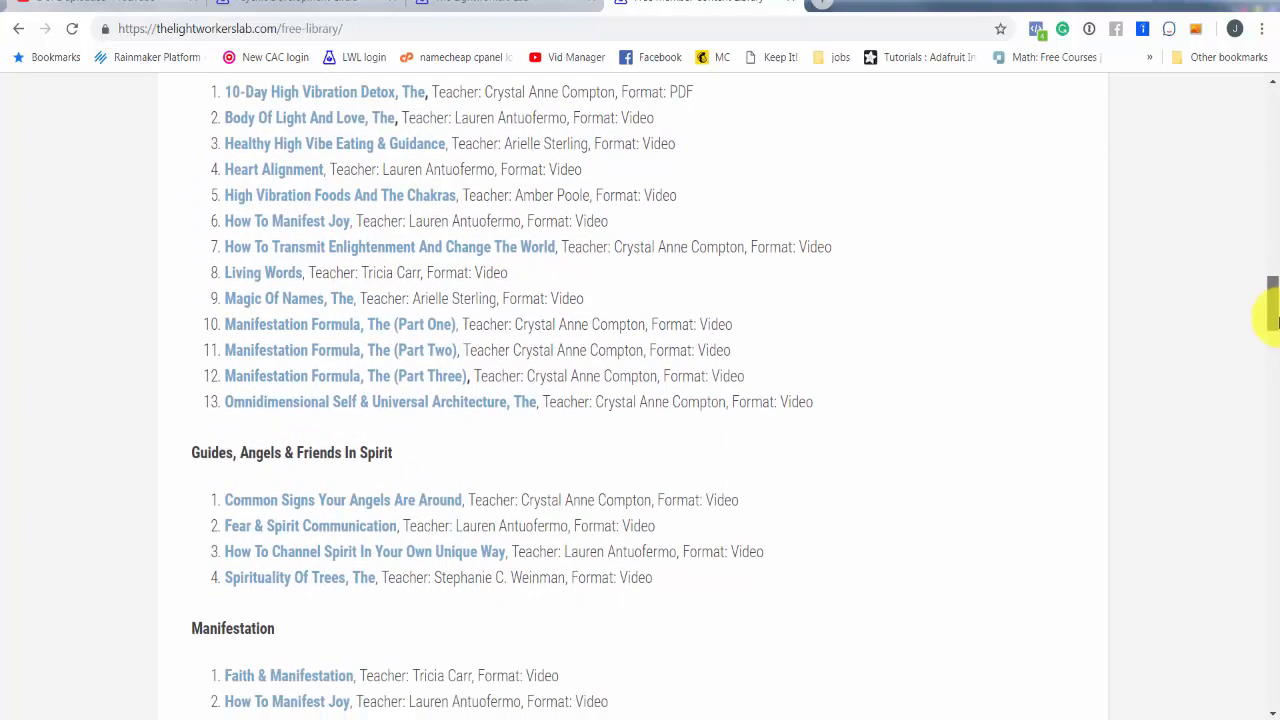
pyautogui.scroll(-3)
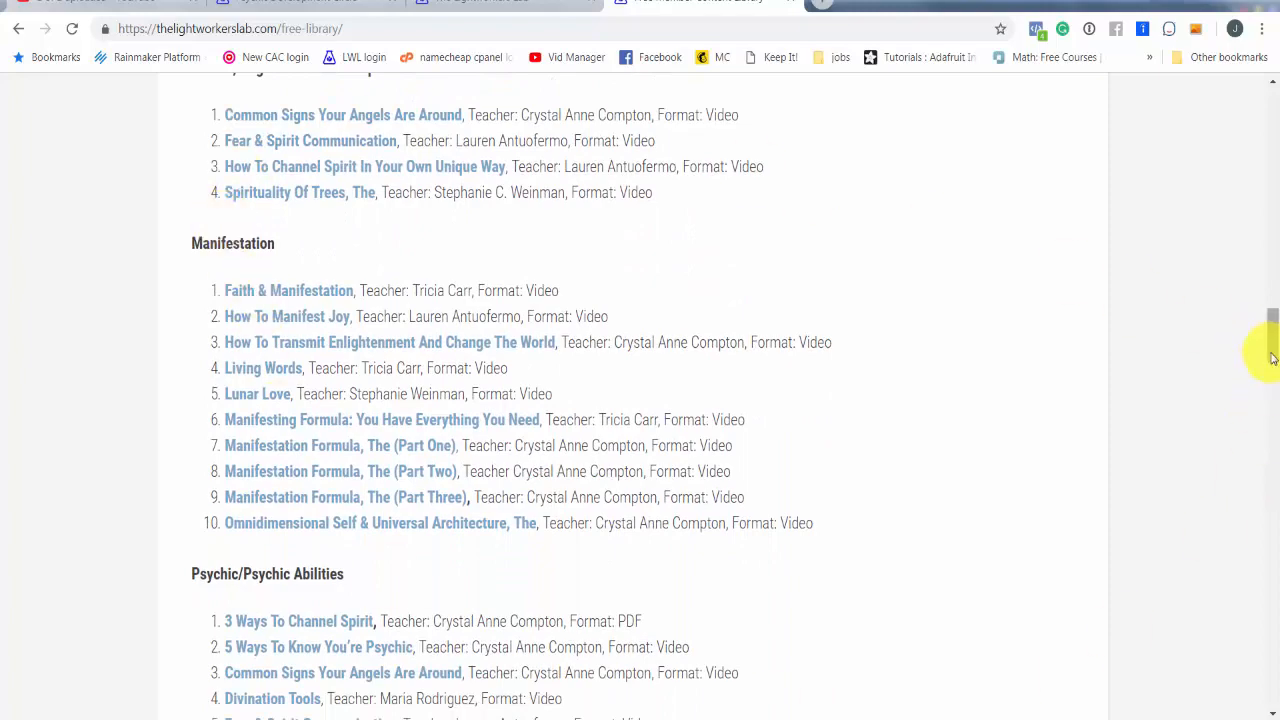
pyautogui.scroll(-3)
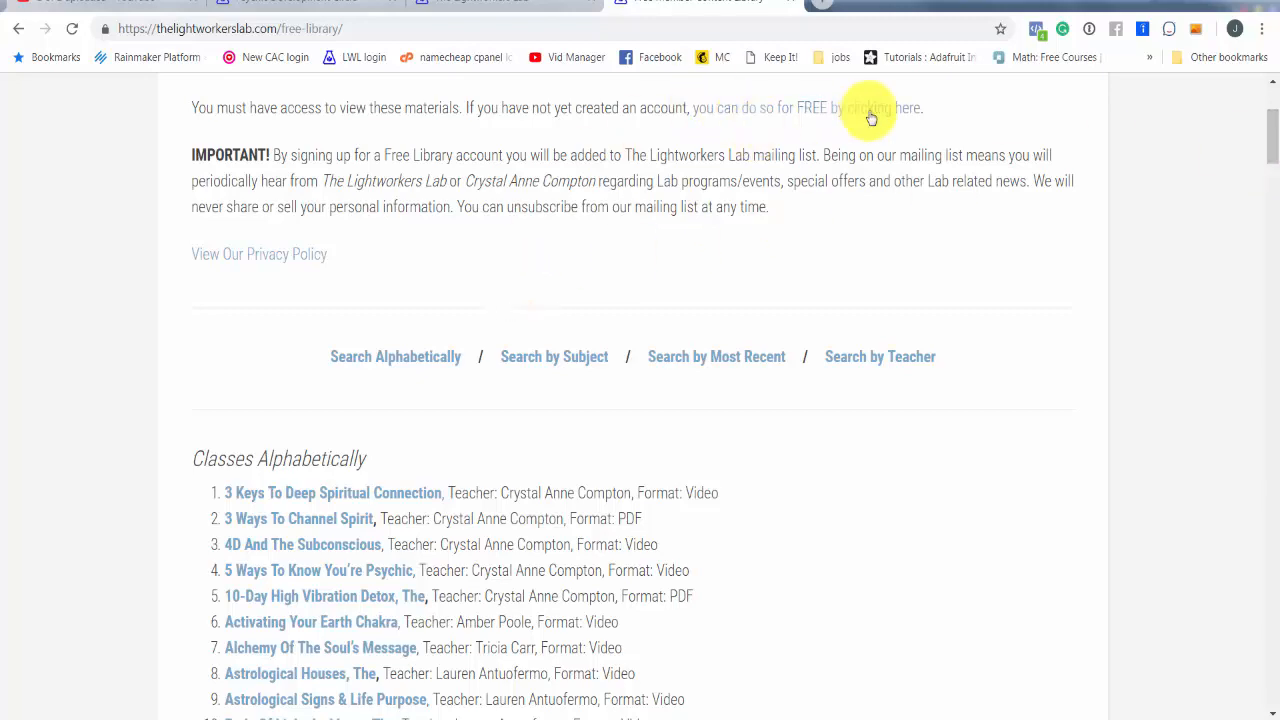
# Return to the home page tab showing the Psychic Development Circle banner.
pyautogui.scroll(3)
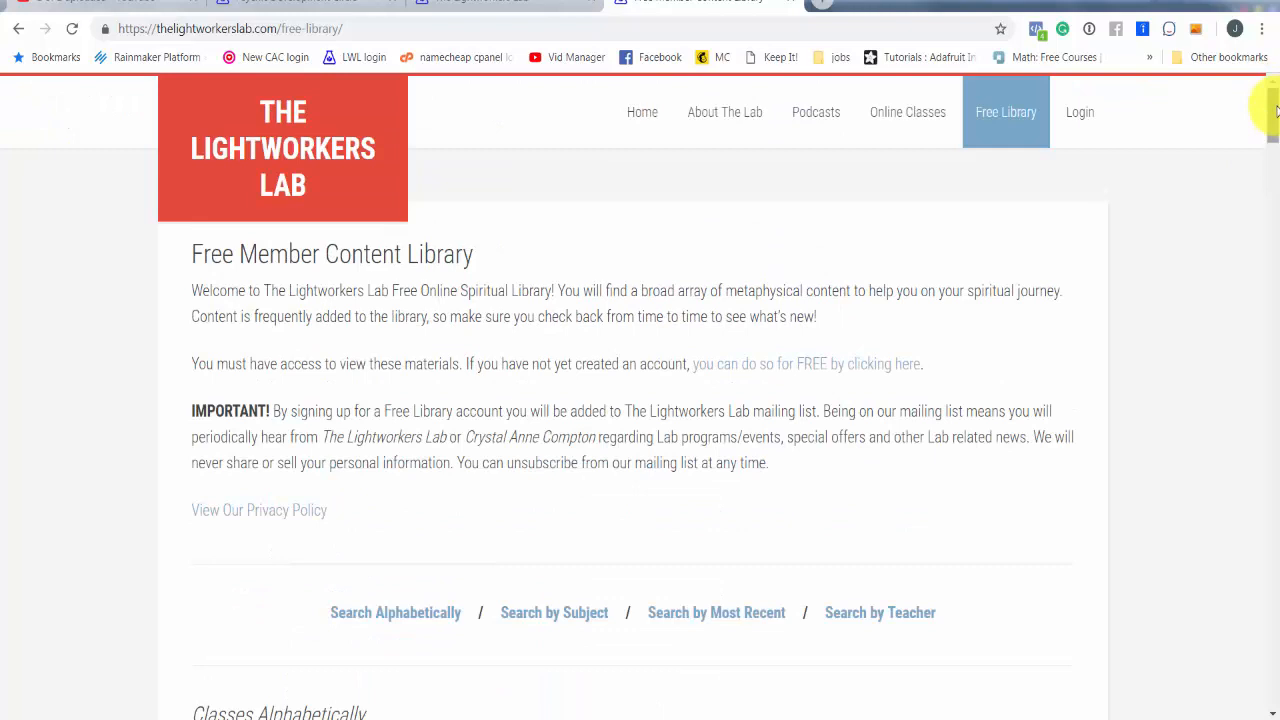
pyautogui.moveTo(1264, 128)
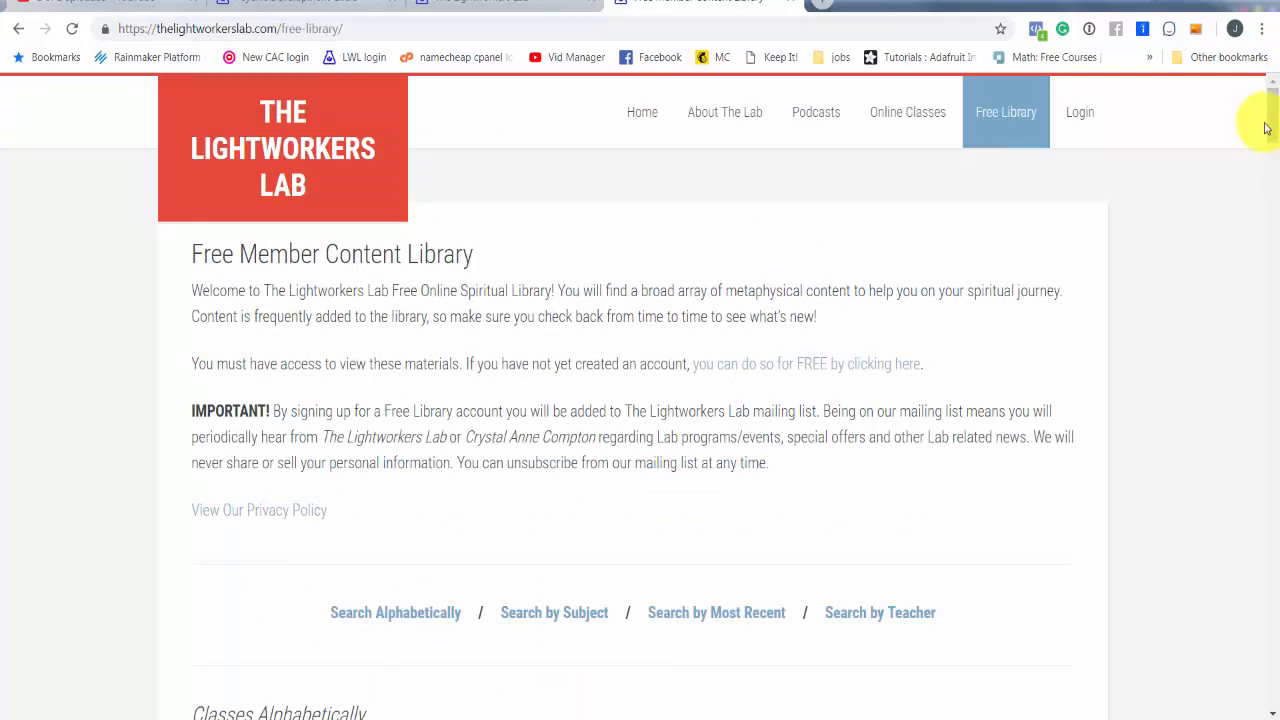
pyautogui.moveTo(1006, 112)
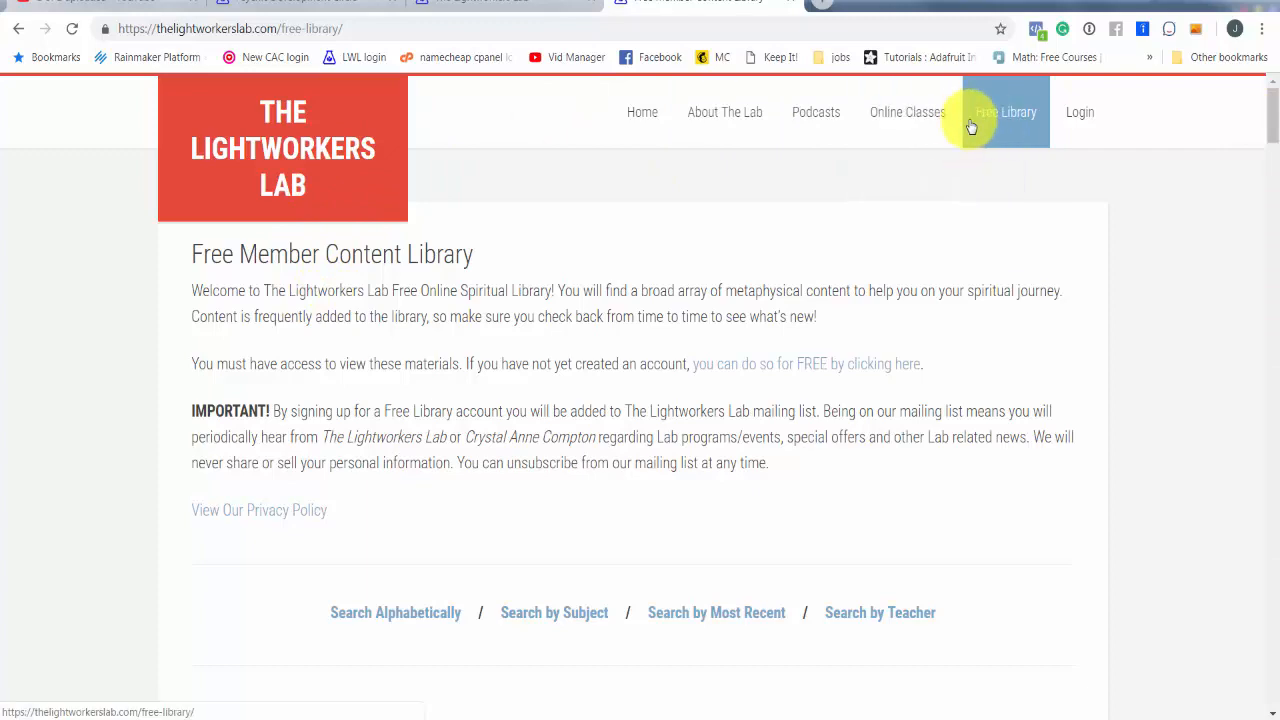
pyautogui.click(642, 112)
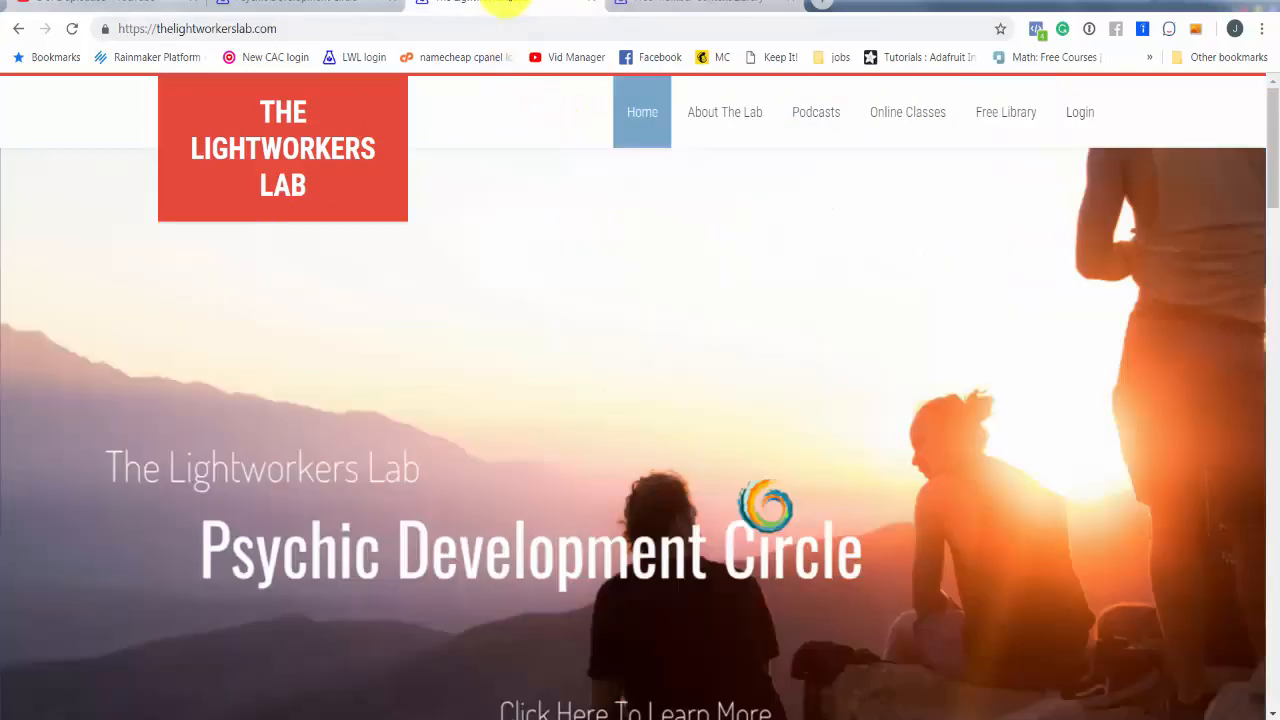
pyautogui.moveTo(810, 548)
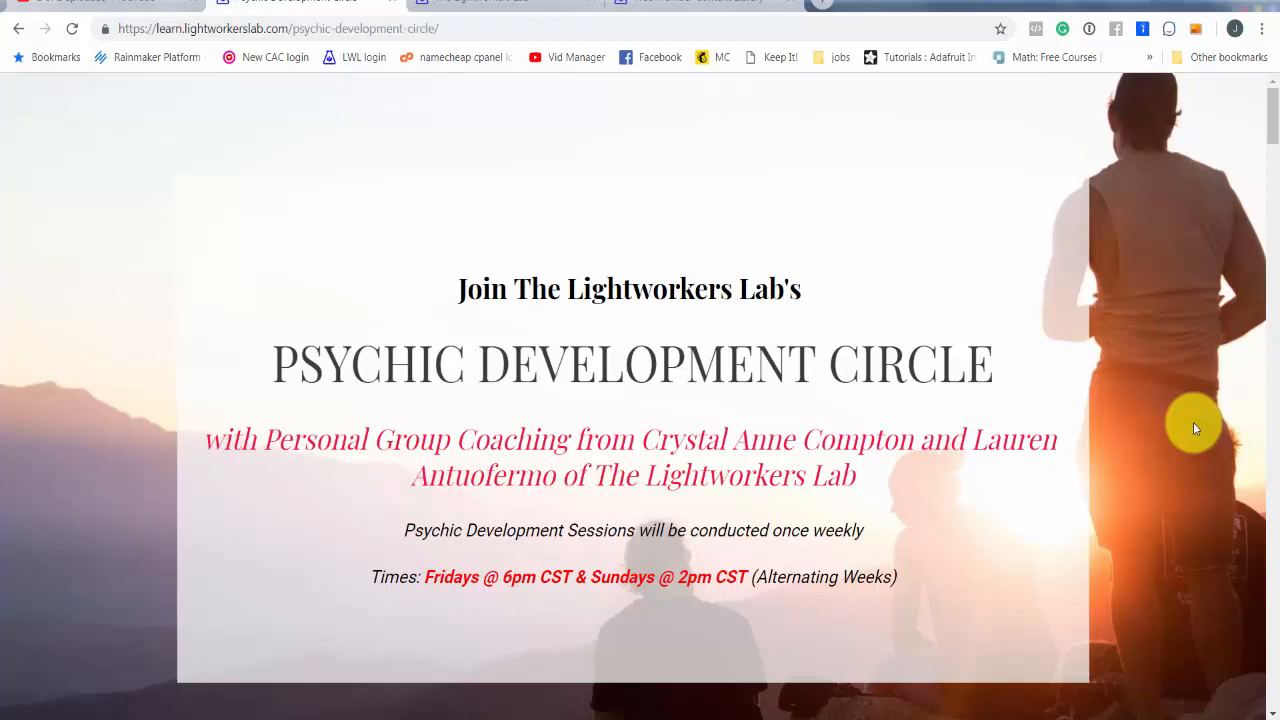
pyautogui.moveTo(1272, 120)
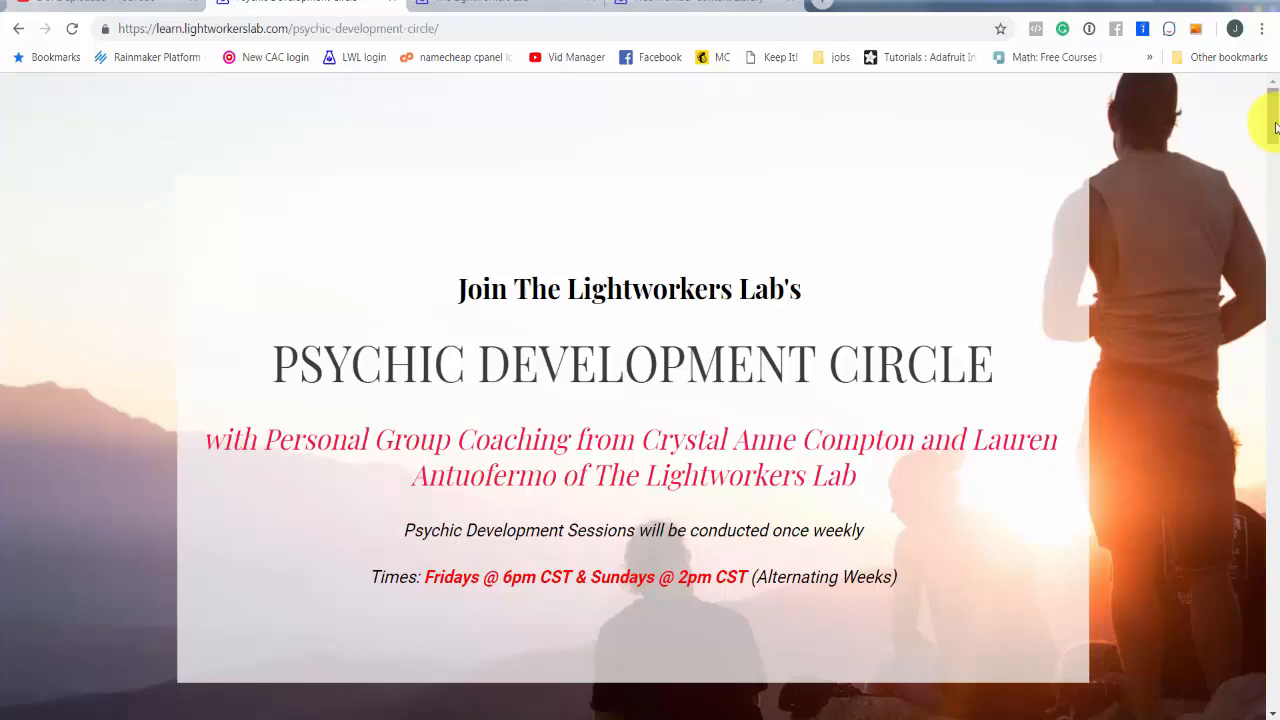
# Read down the circle page past the coaches and inclusions to the $44/month cost and Register Now area.
pyautogui.scroll(-3)
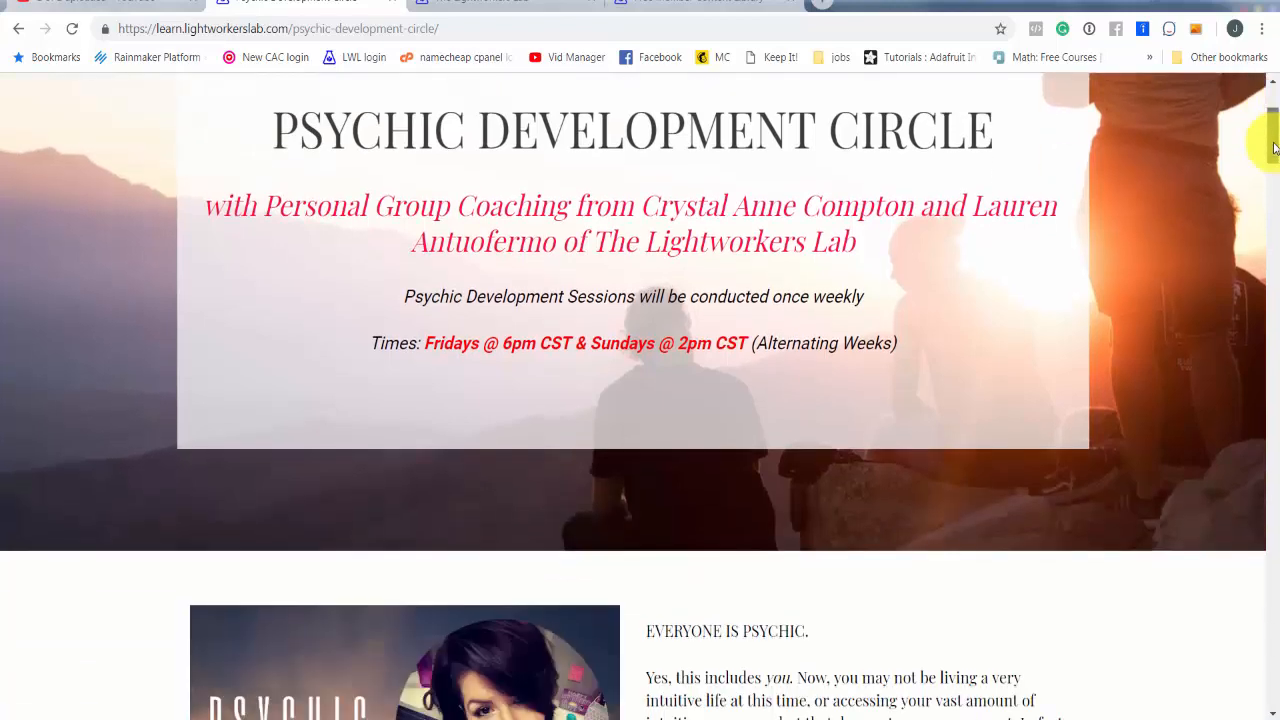
pyautogui.scroll(-3)
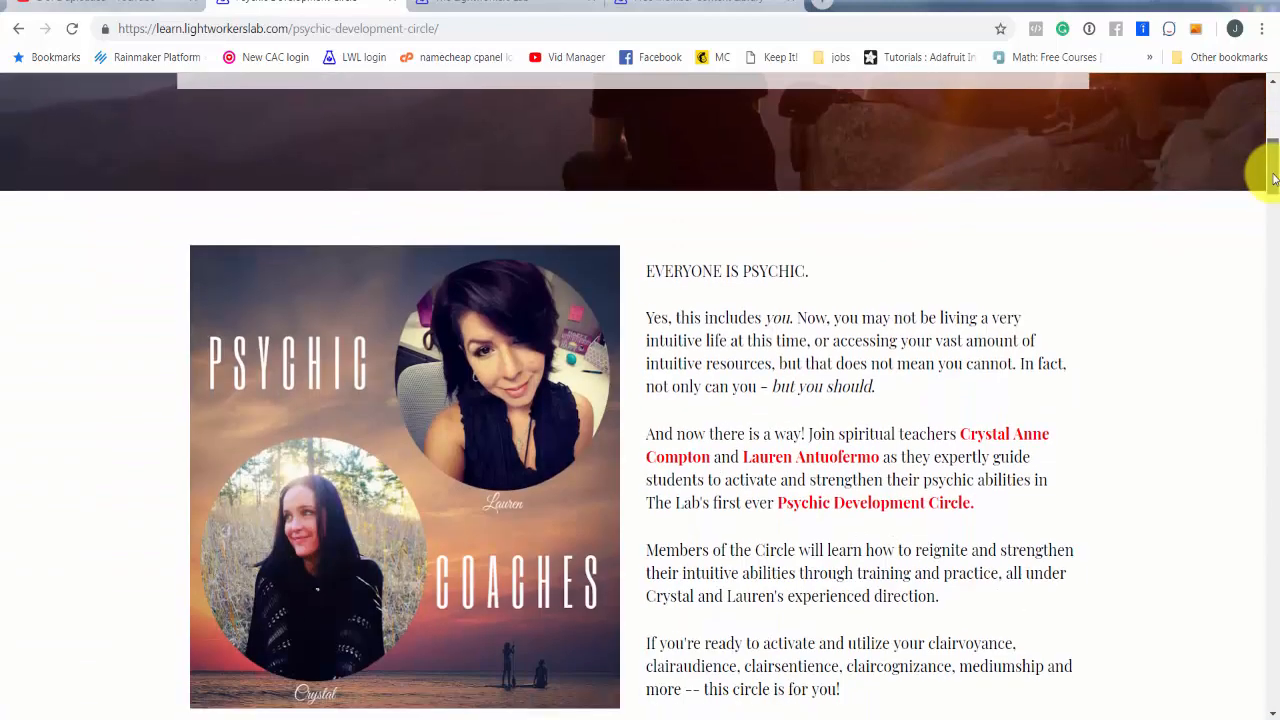
pyautogui.scroll(-3)
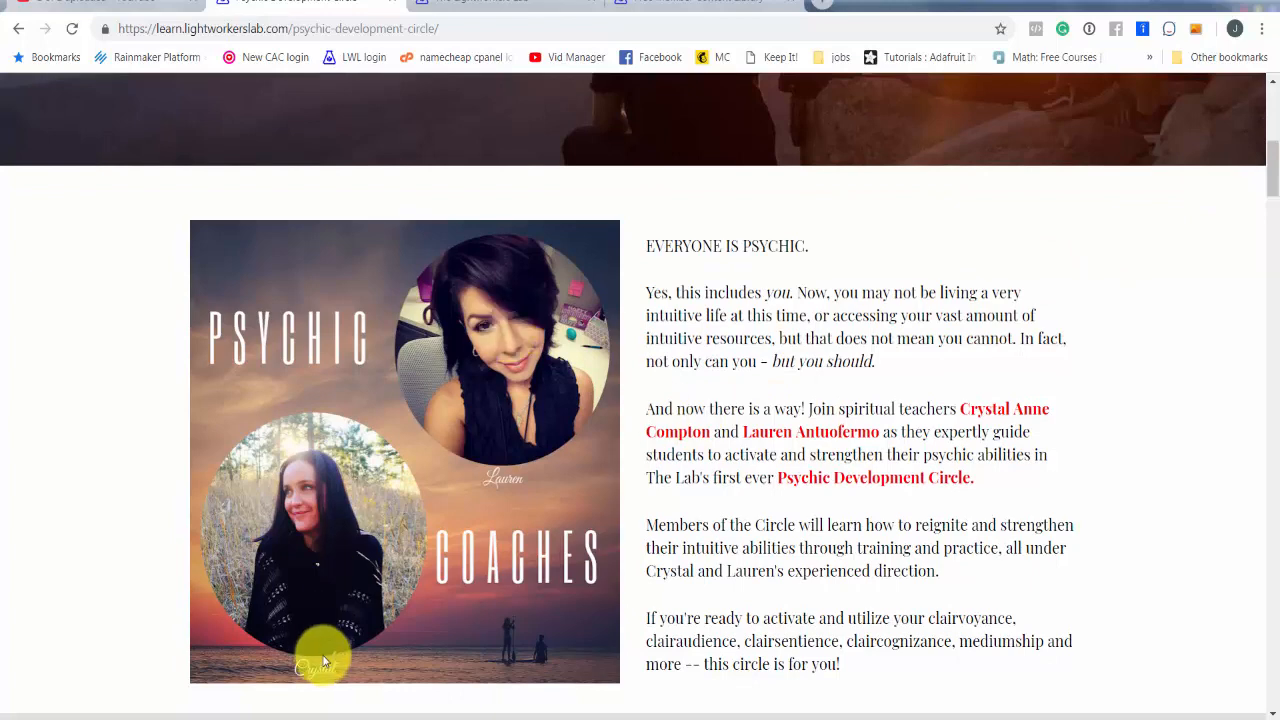
pyautogui.scroll(-3)
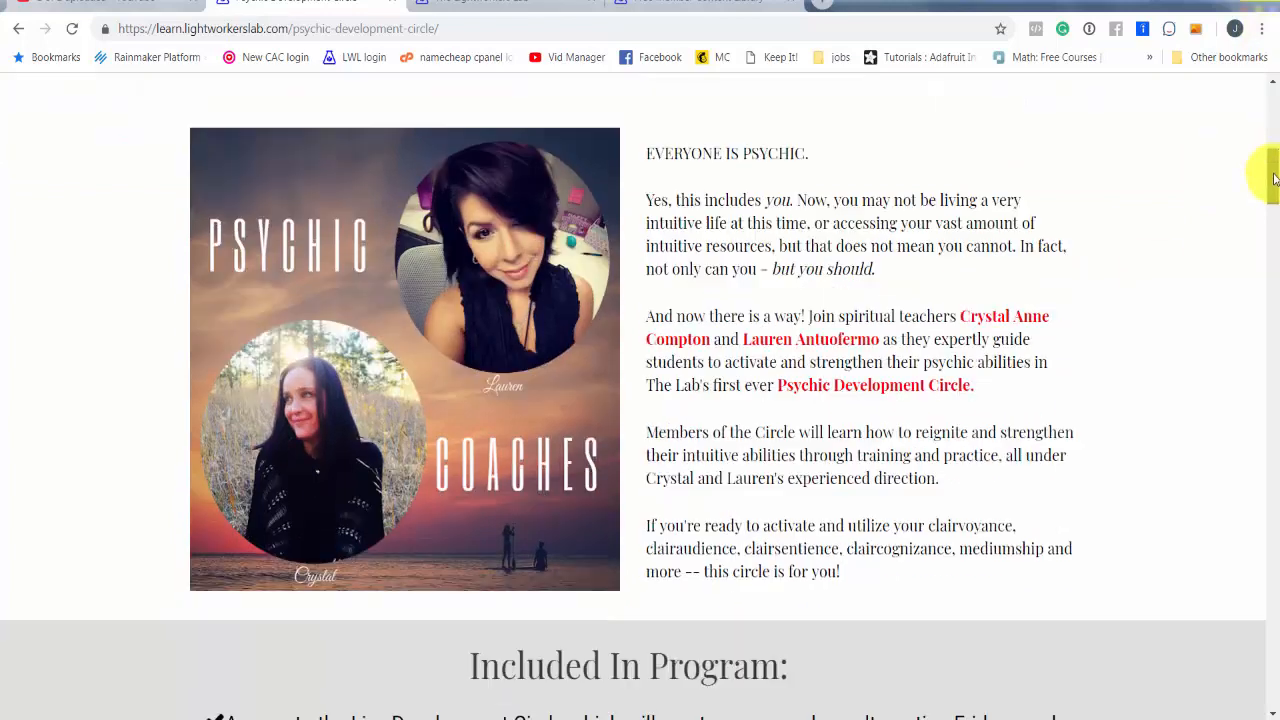
pyautogui.scroll(-3)
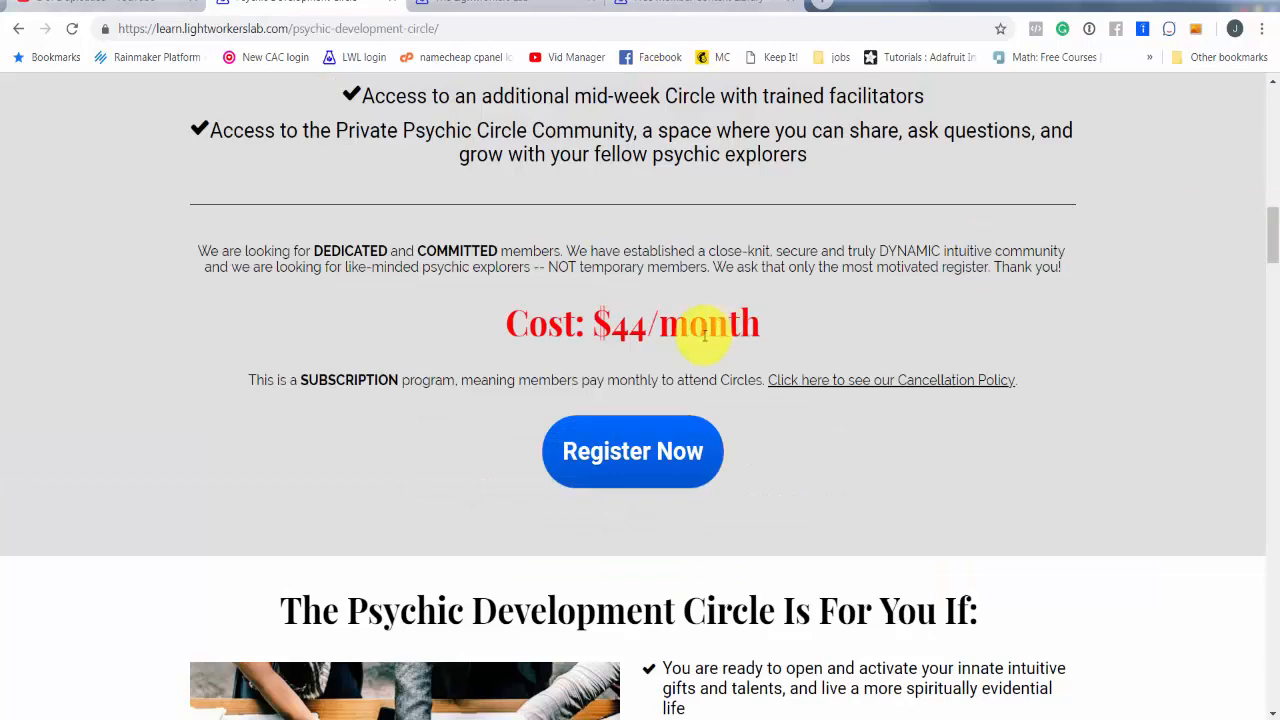
pyautogui.moveTo(1270, 240)
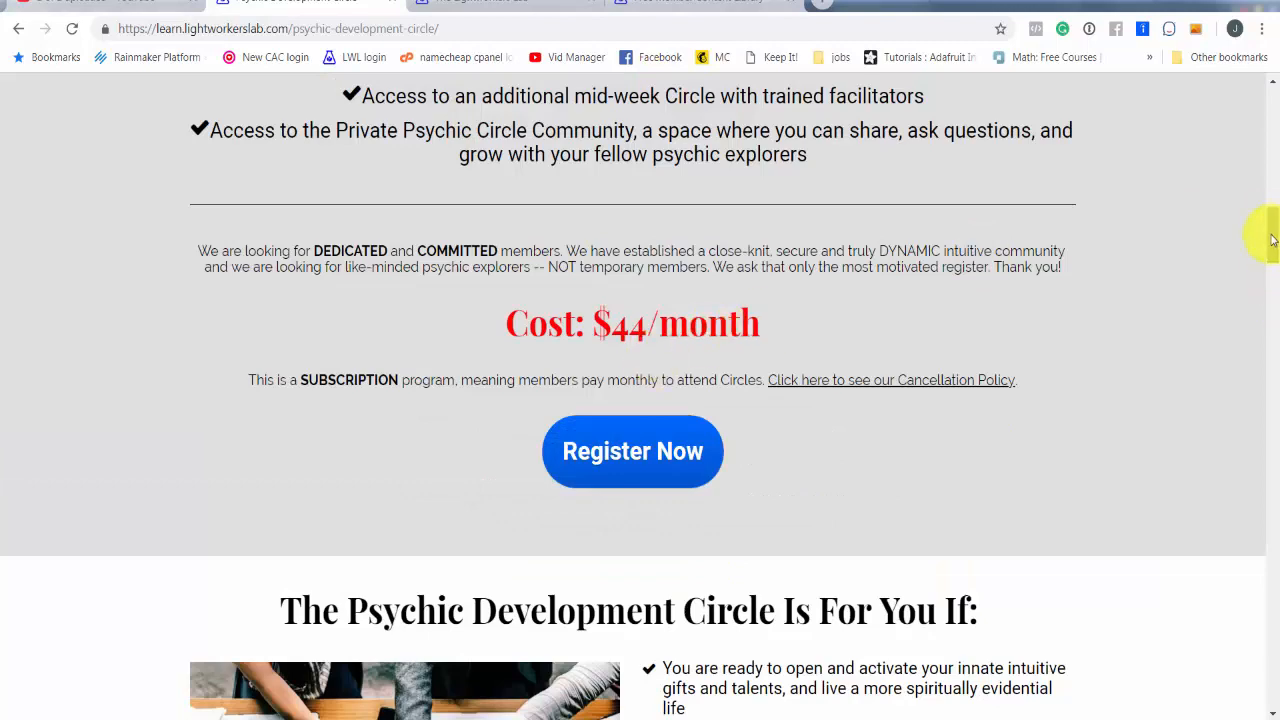
pyautogui.scroll(-3)
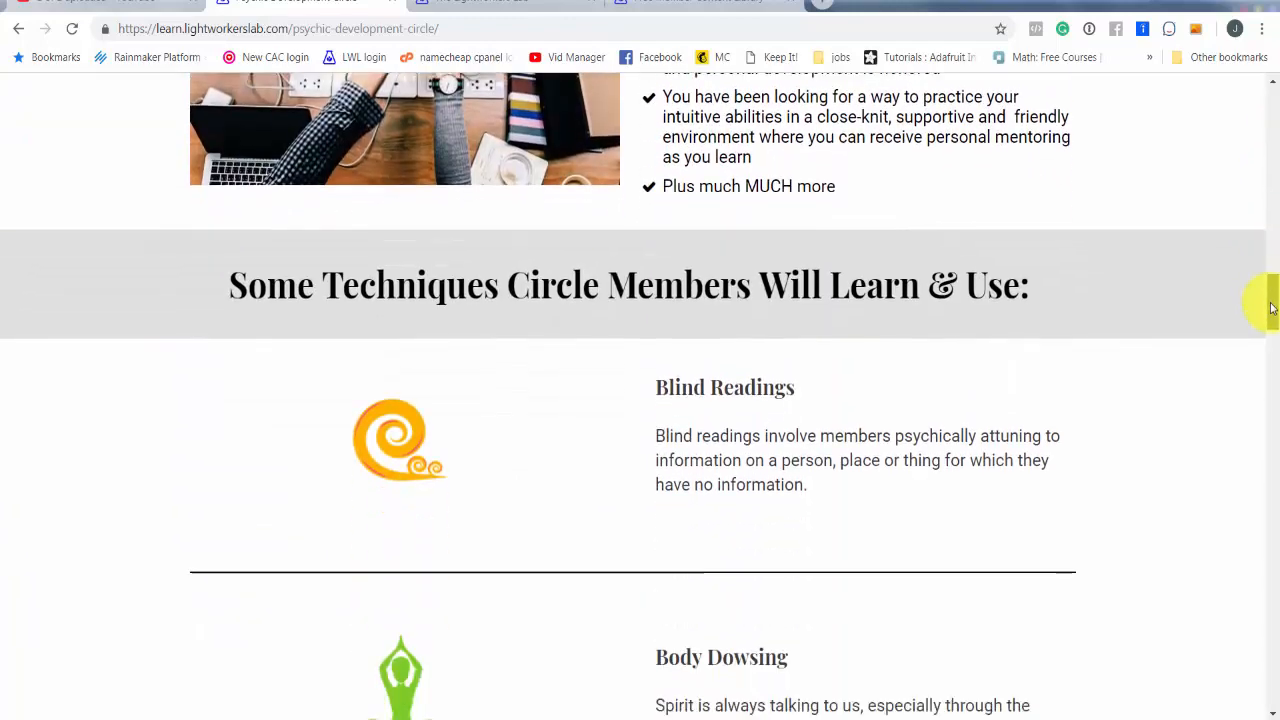
pyautogui.scroll(-3)
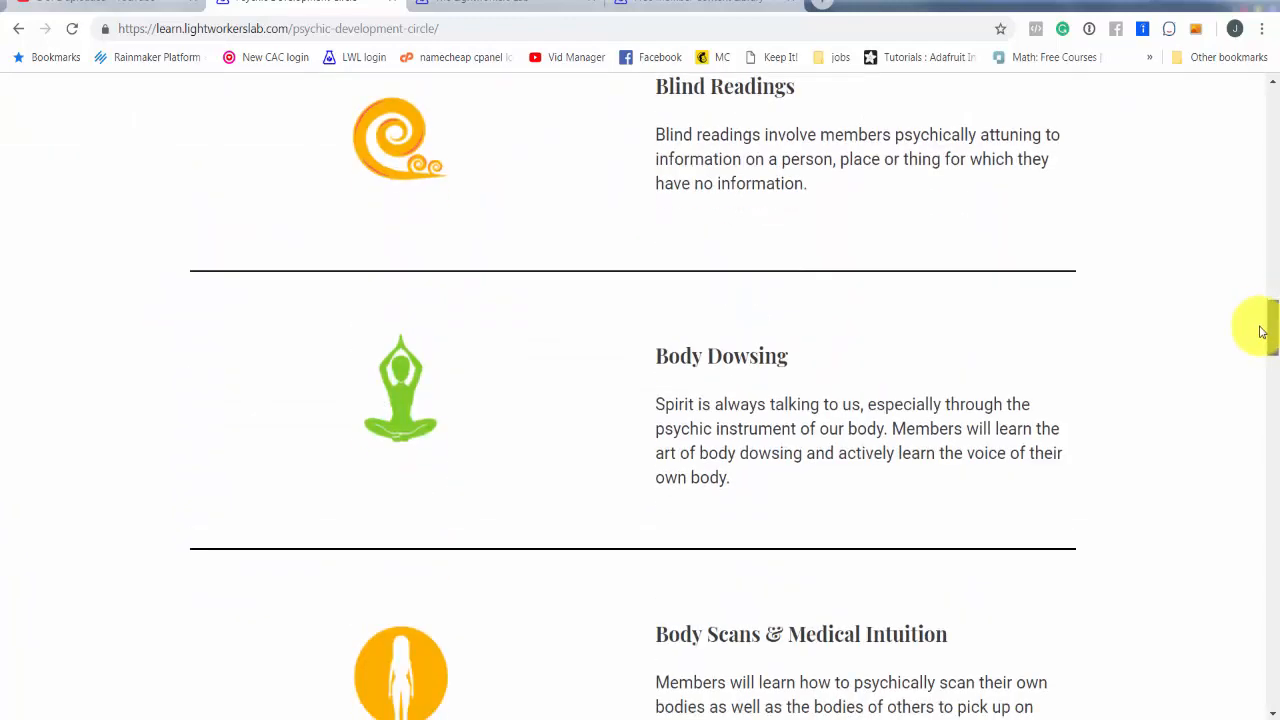
pyautogui.scroll(-3)
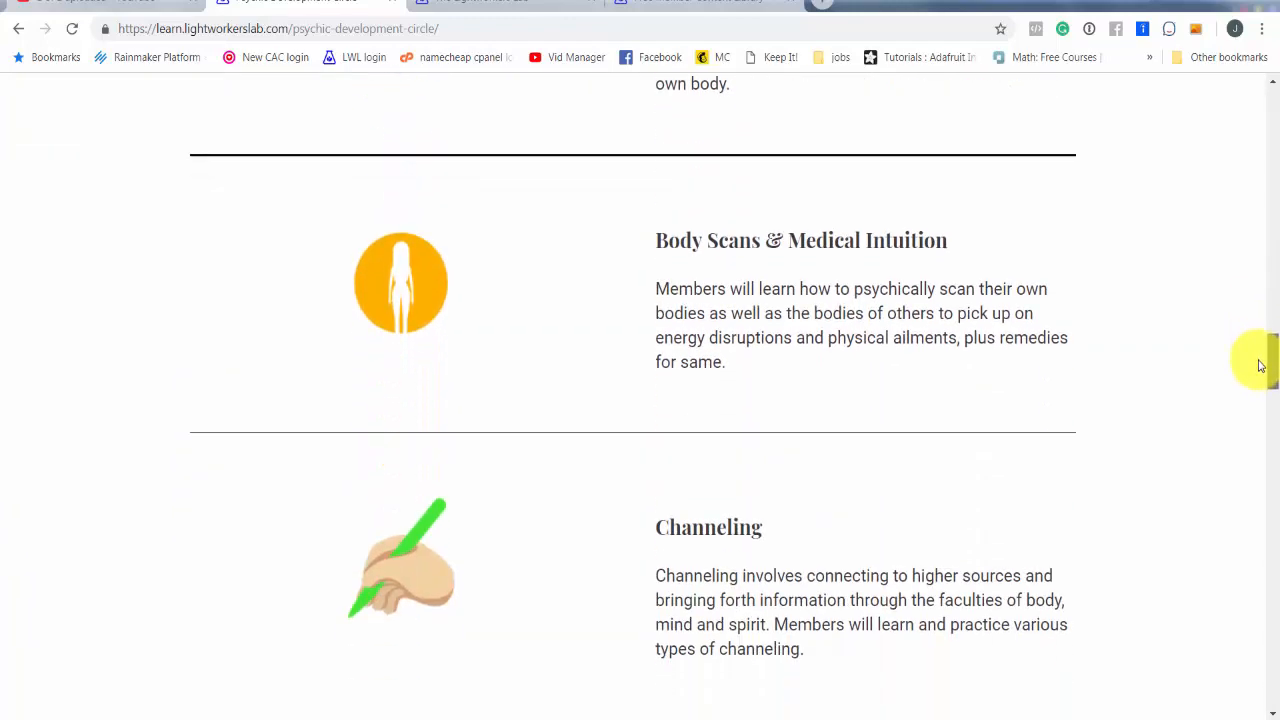
pyautogui.scroll(-3)
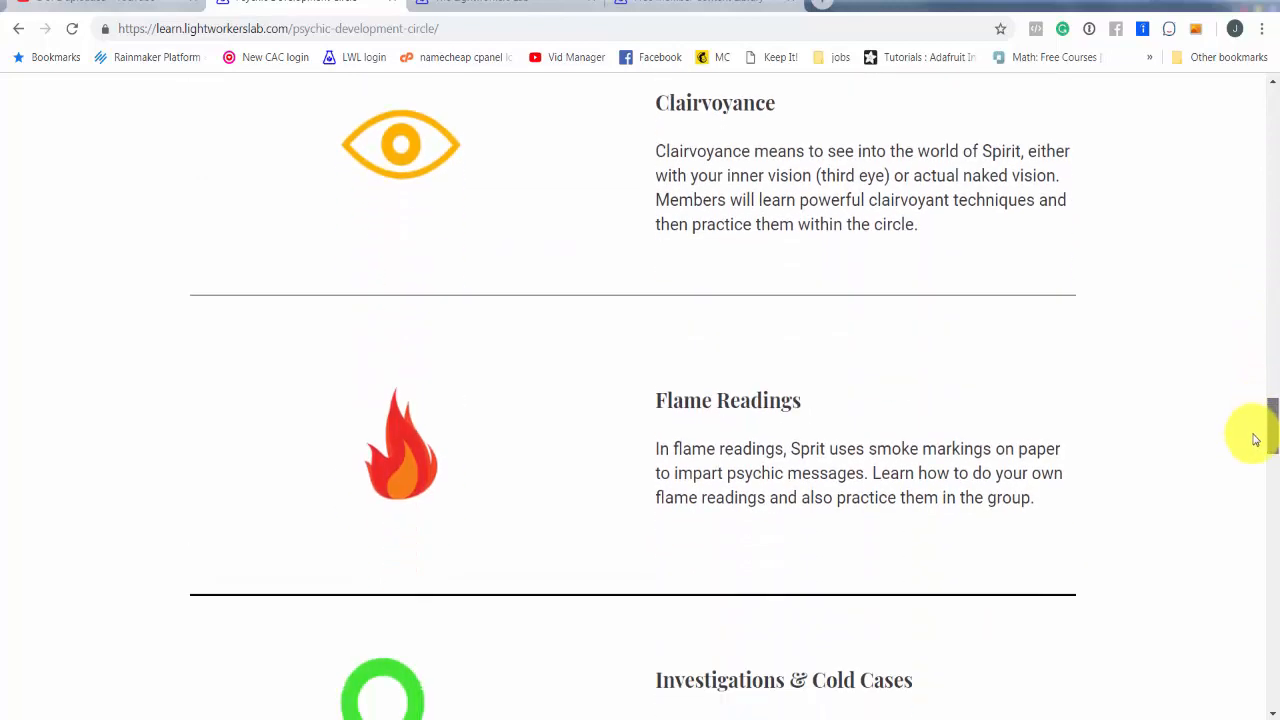
pyautogui.scroll(-3)
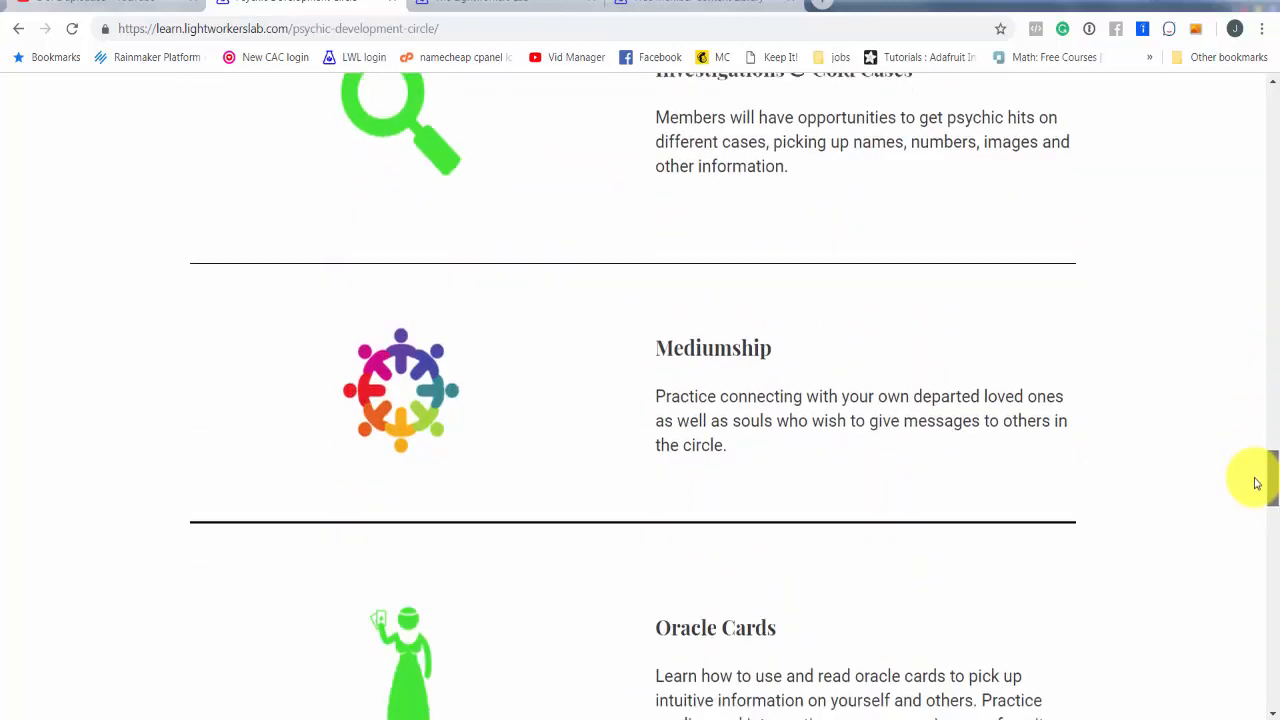
pyautogui.scroll(3)
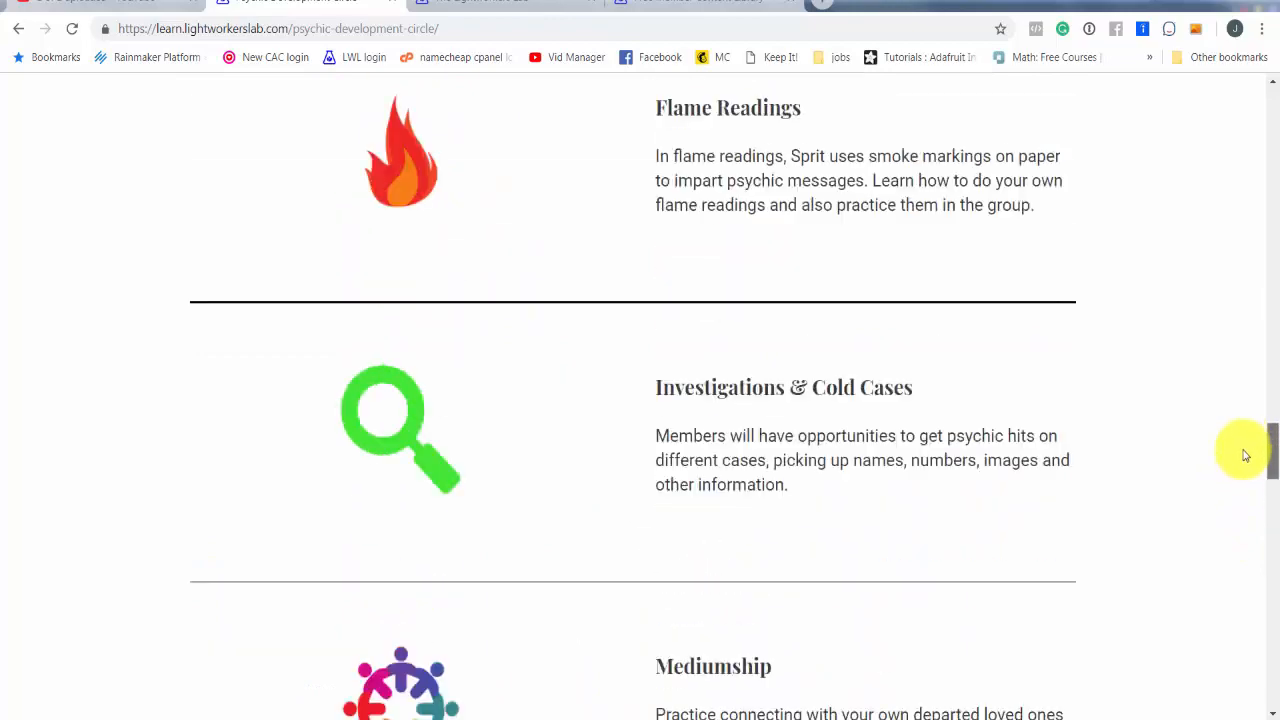
pyautogui.scroll(3)
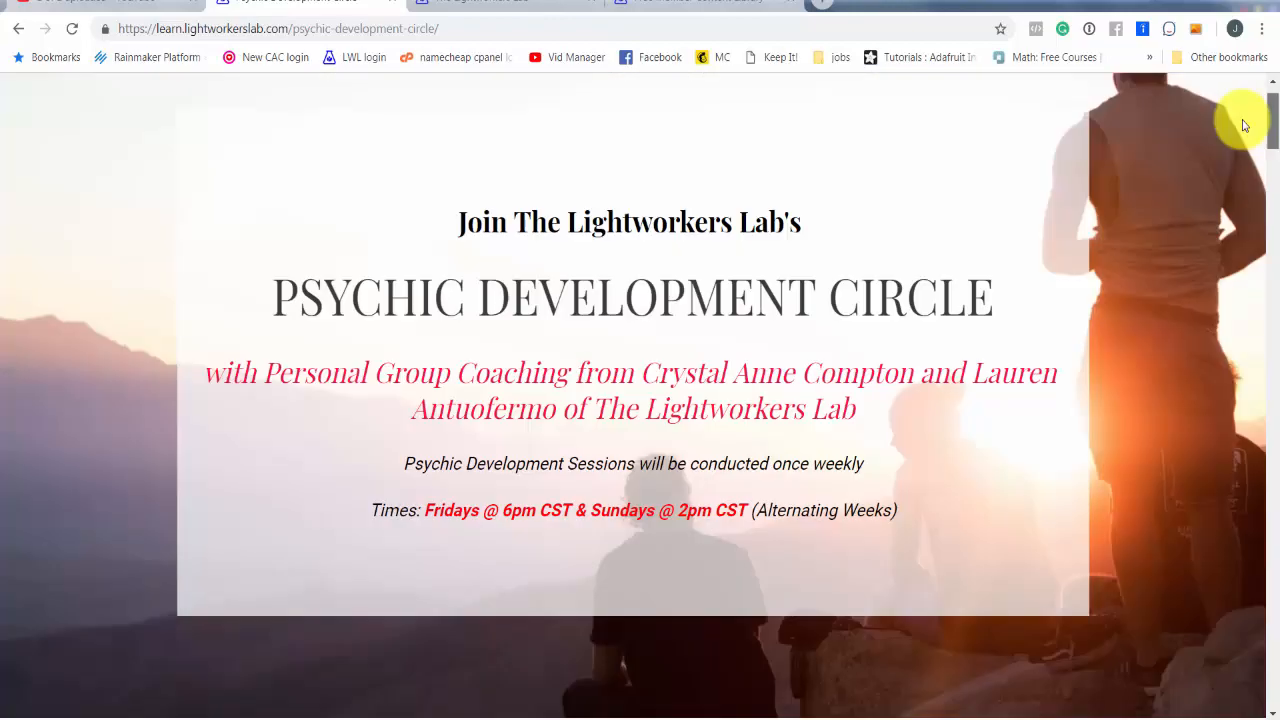
# Revisit the $44/month pricing section, then return to the top of the circle page.
pyautogui.scroll(-3)
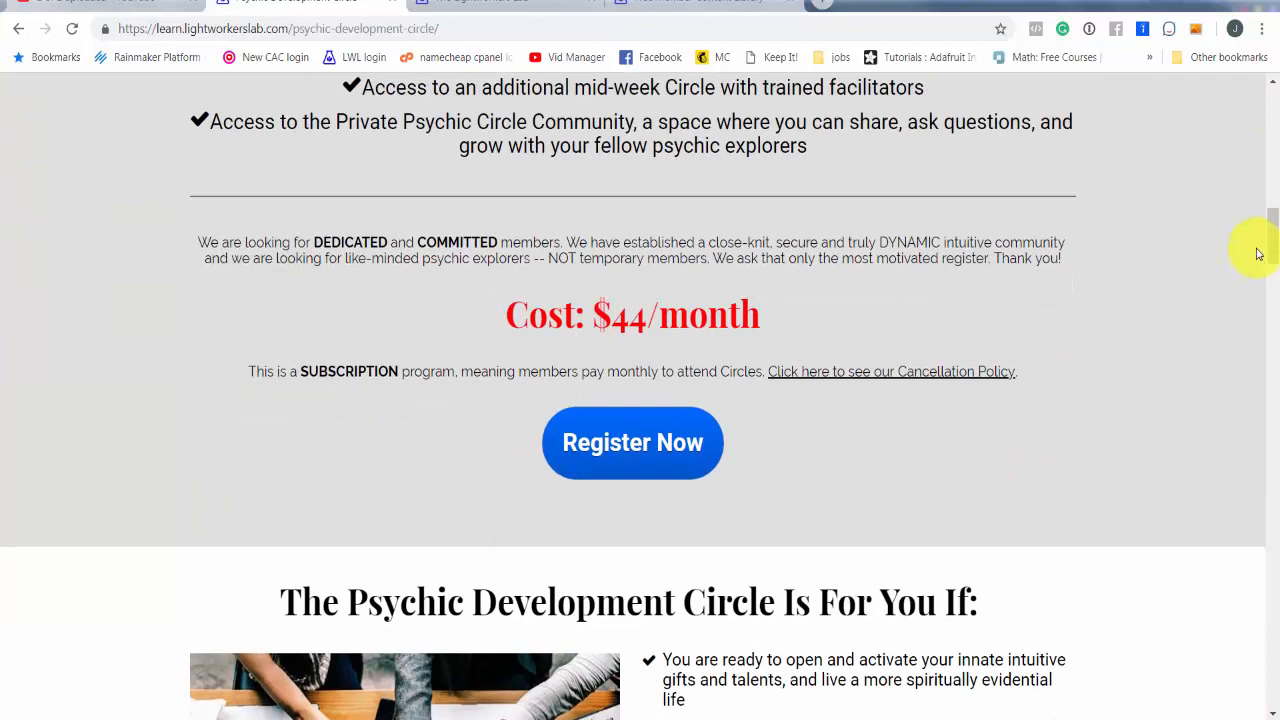
pyautogui.moveTo(1228, 252)
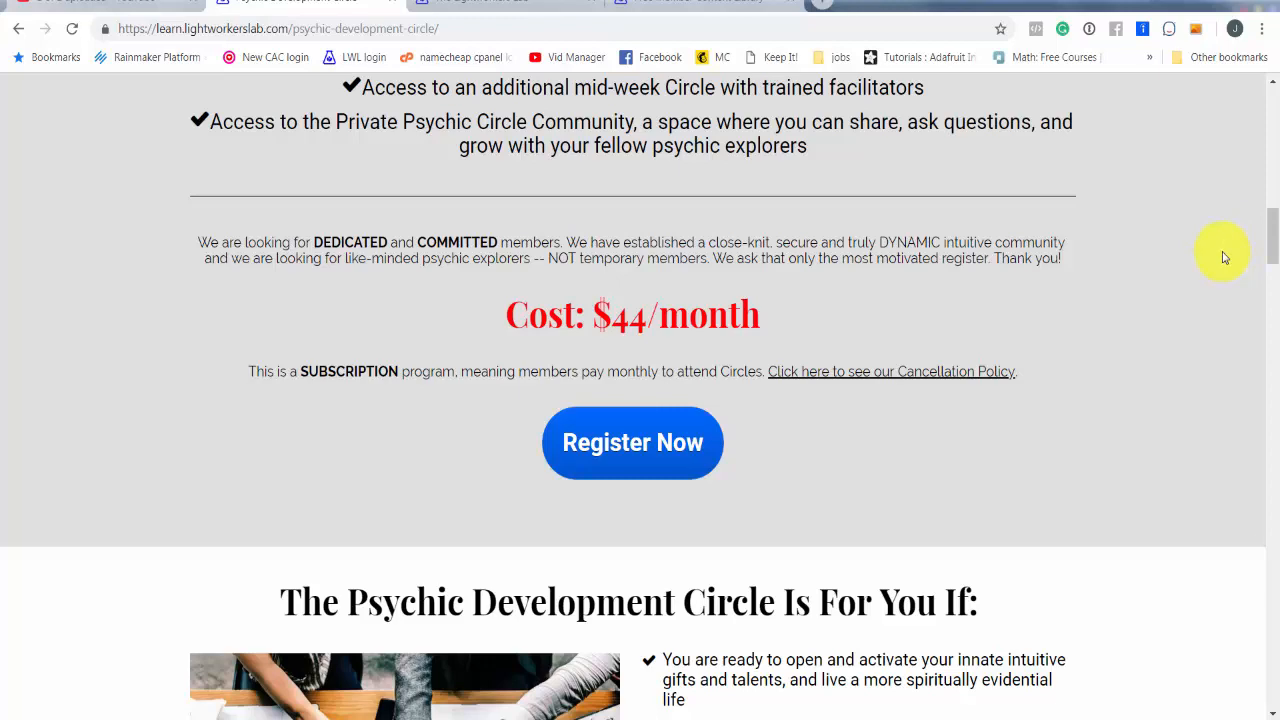
pyautogui.moveTo(1270, 244)
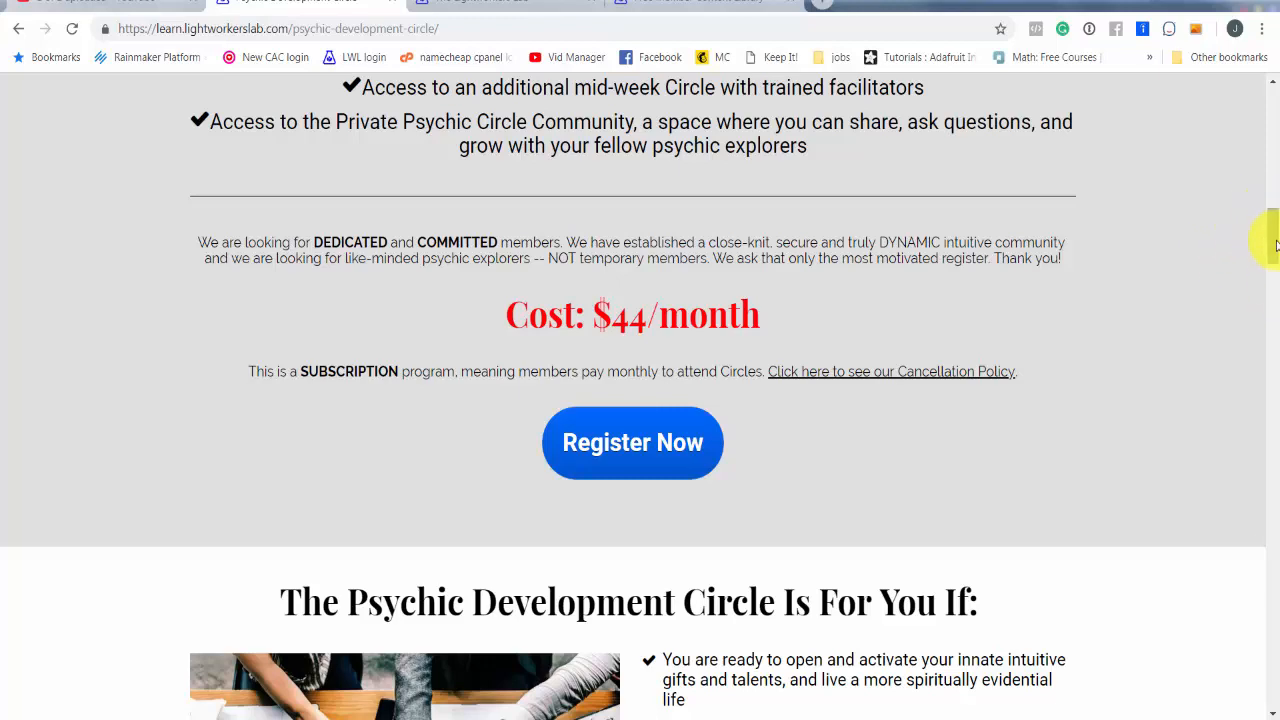
pyautogui.scroll(3)
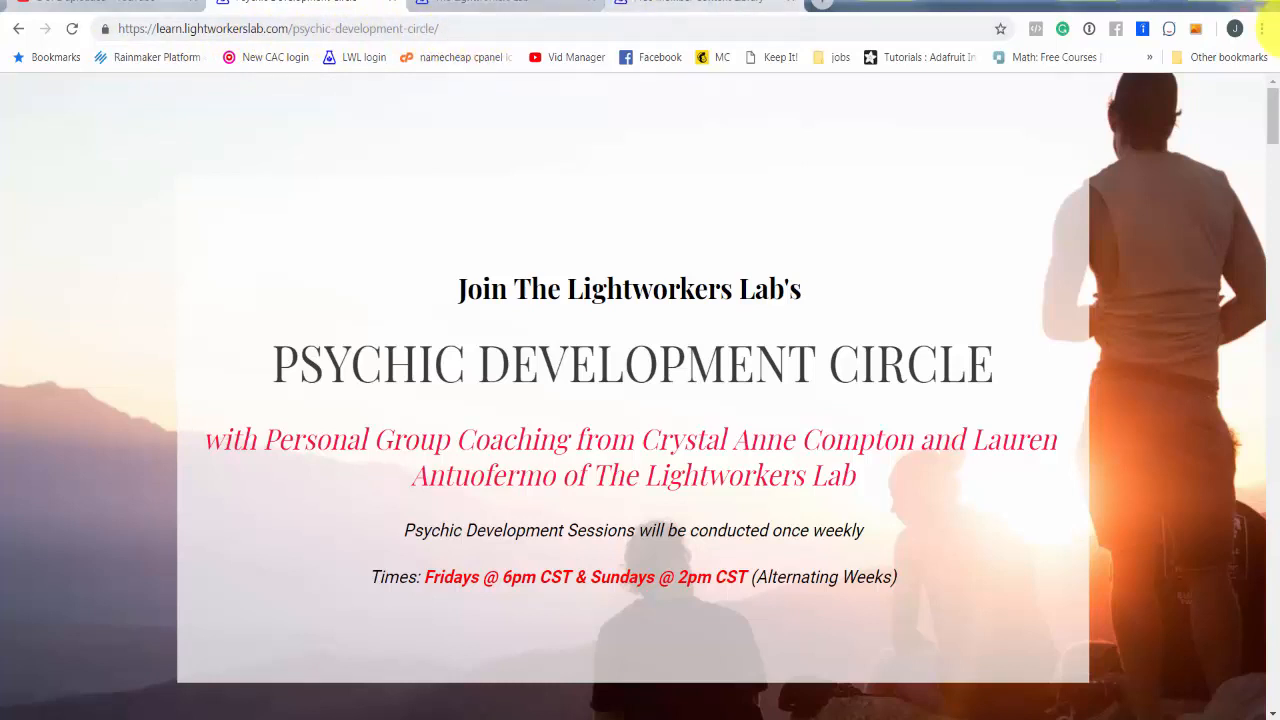
pyautogui.moveTo(1272, 108)
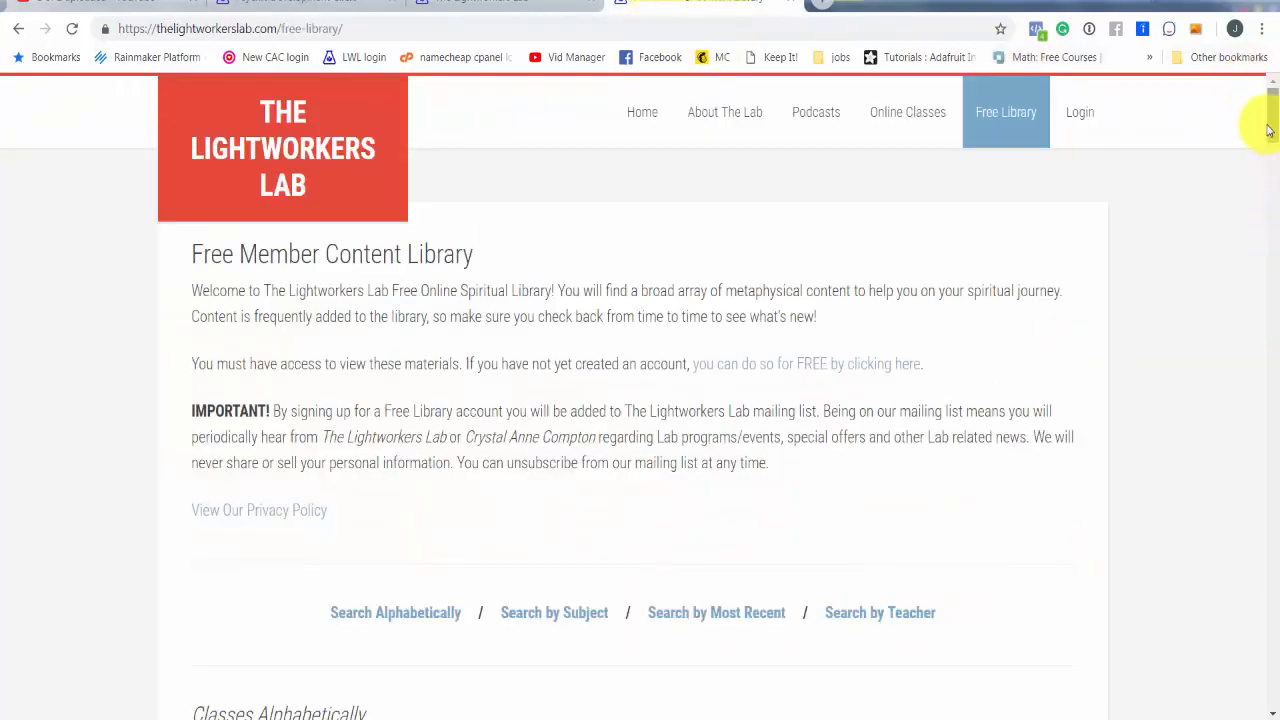
pyautogui.scroll(-3)
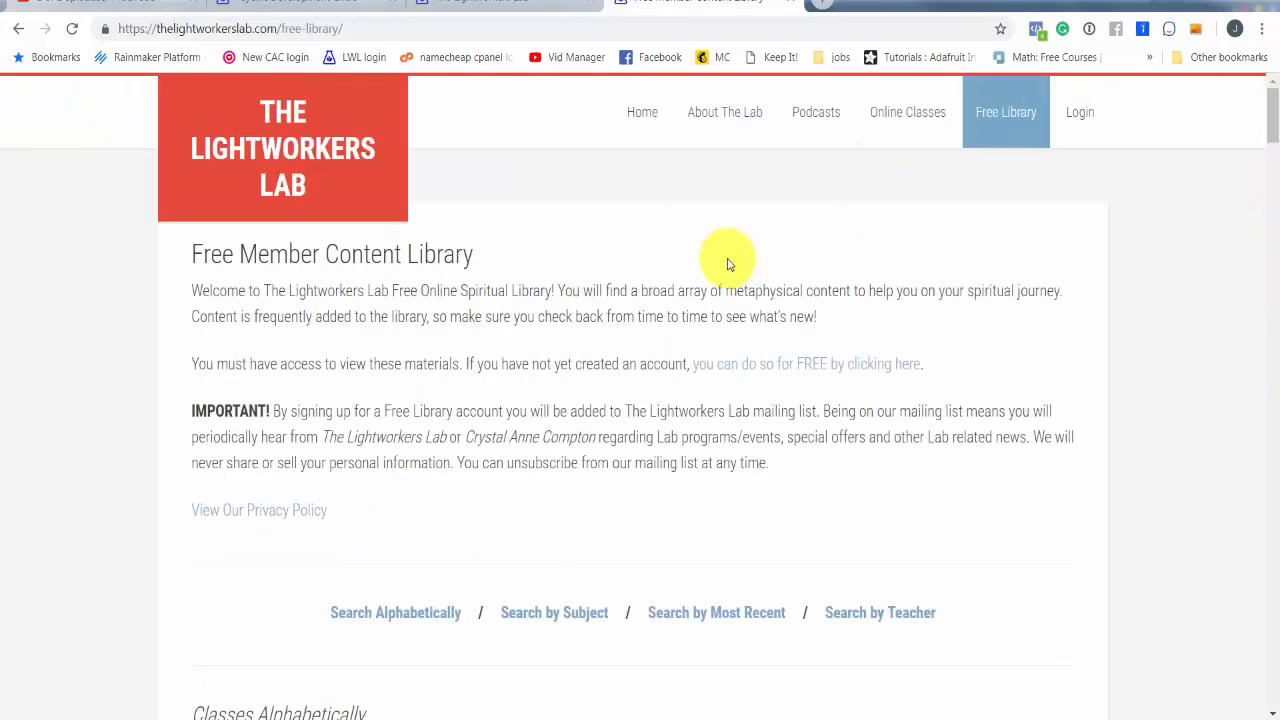
pyautogui.moveTo(628, 180)
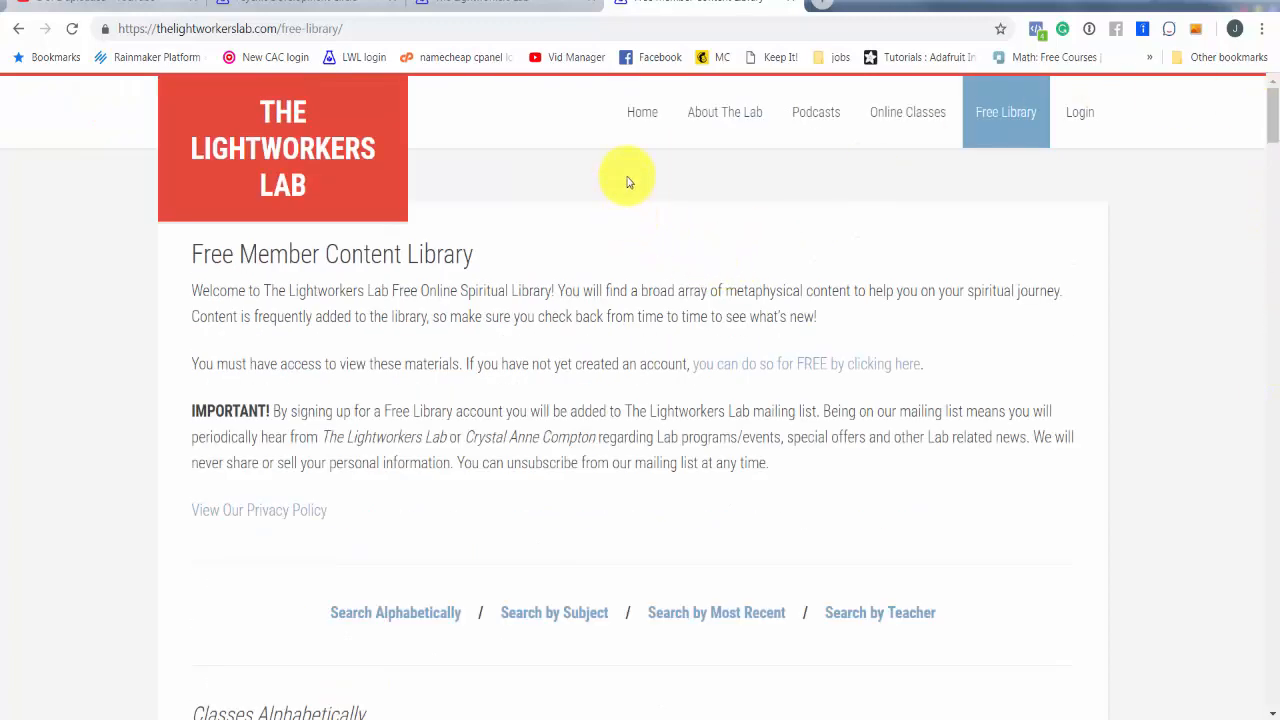